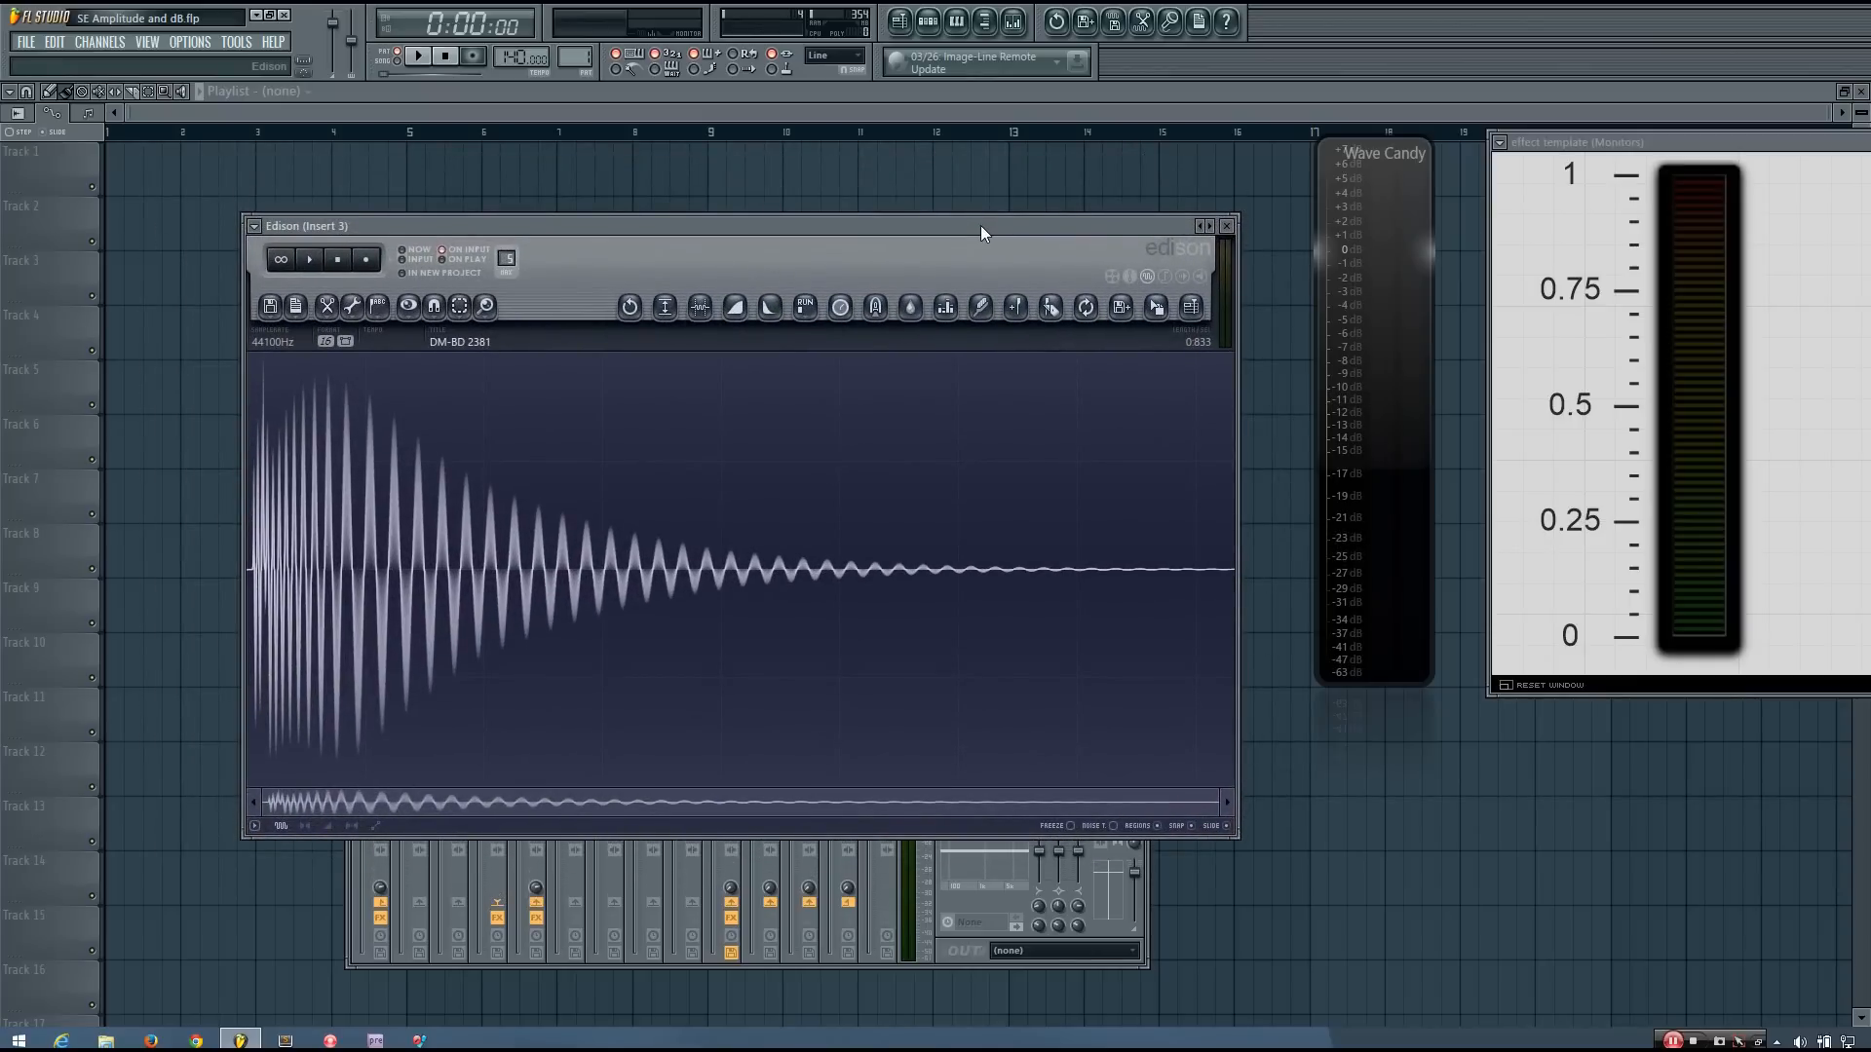
- Play the kick drum sample twice to watch the meters, then clear the quiet-section selection
{"action": "left_click", "coordinate": [310, 259]}
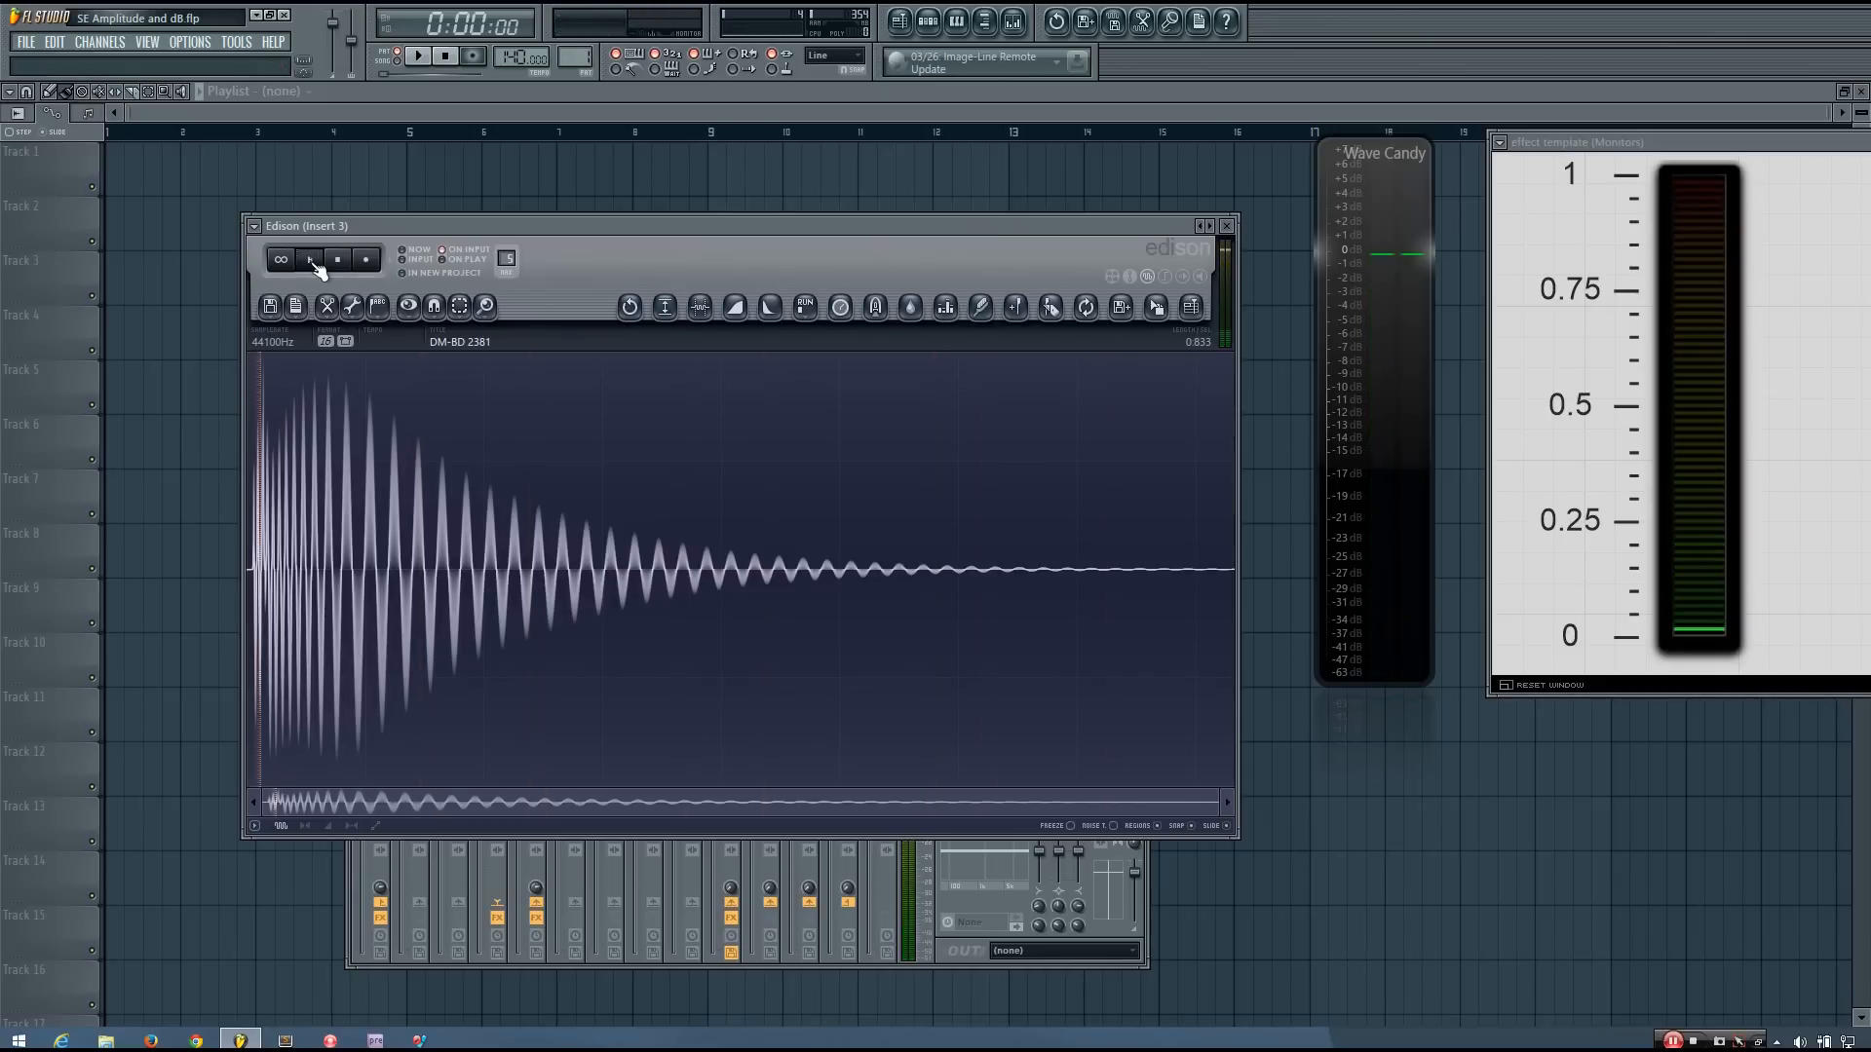
{"action": "left_click", "coordinate": [310, 259]}
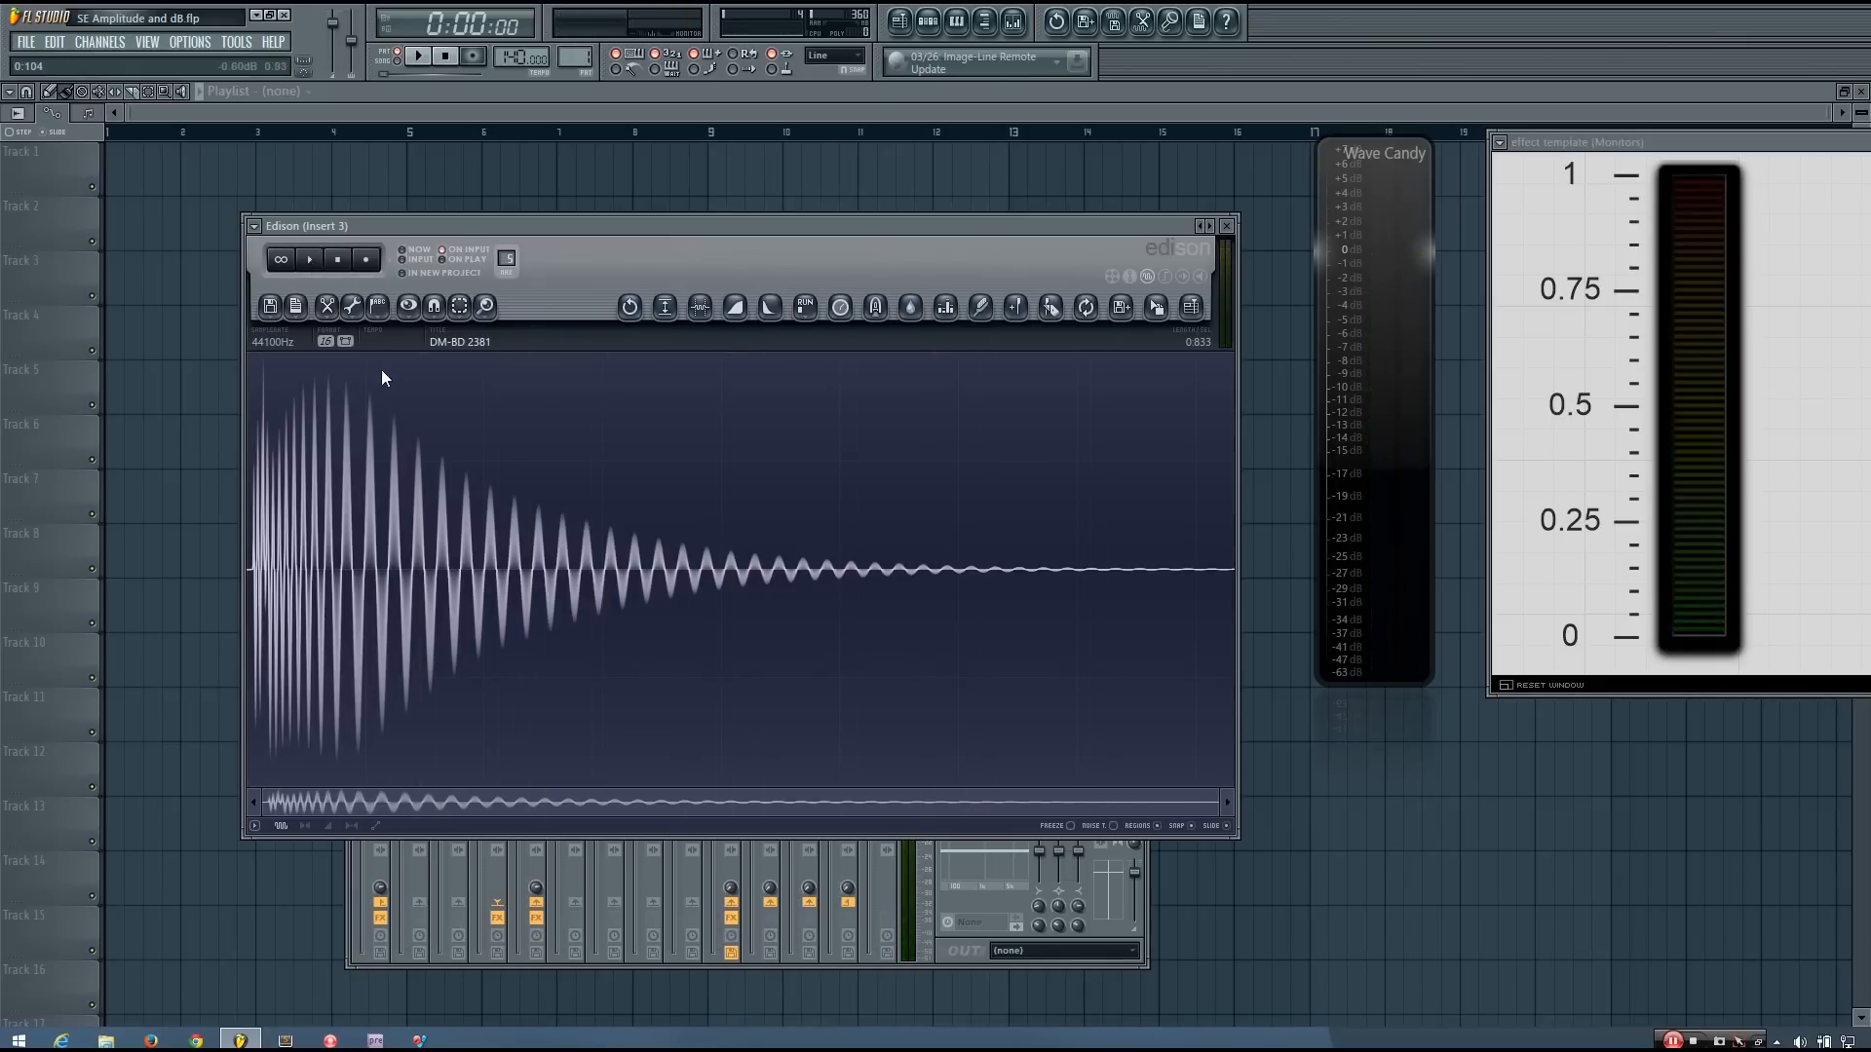
{"action": "mouse_move", "coordinate": [450, 483]}
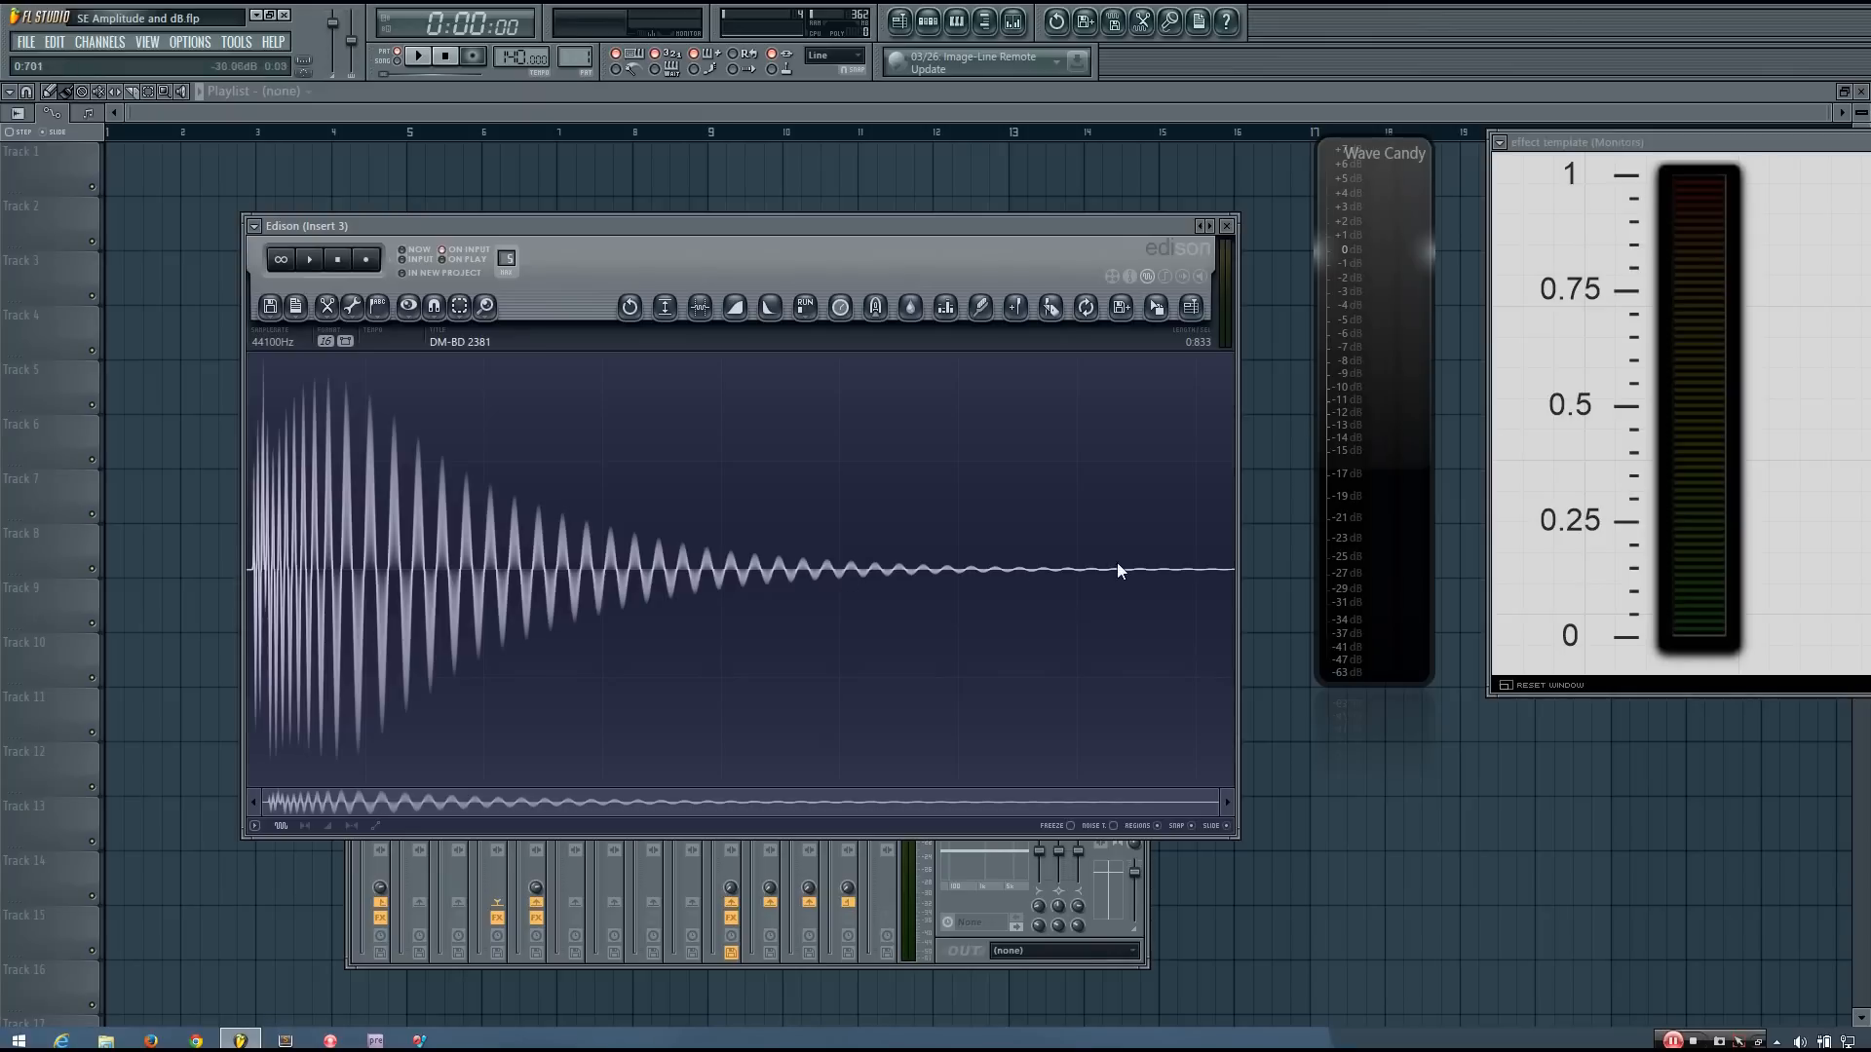
{"action": "left_click", "coordinate": [309, 259]}
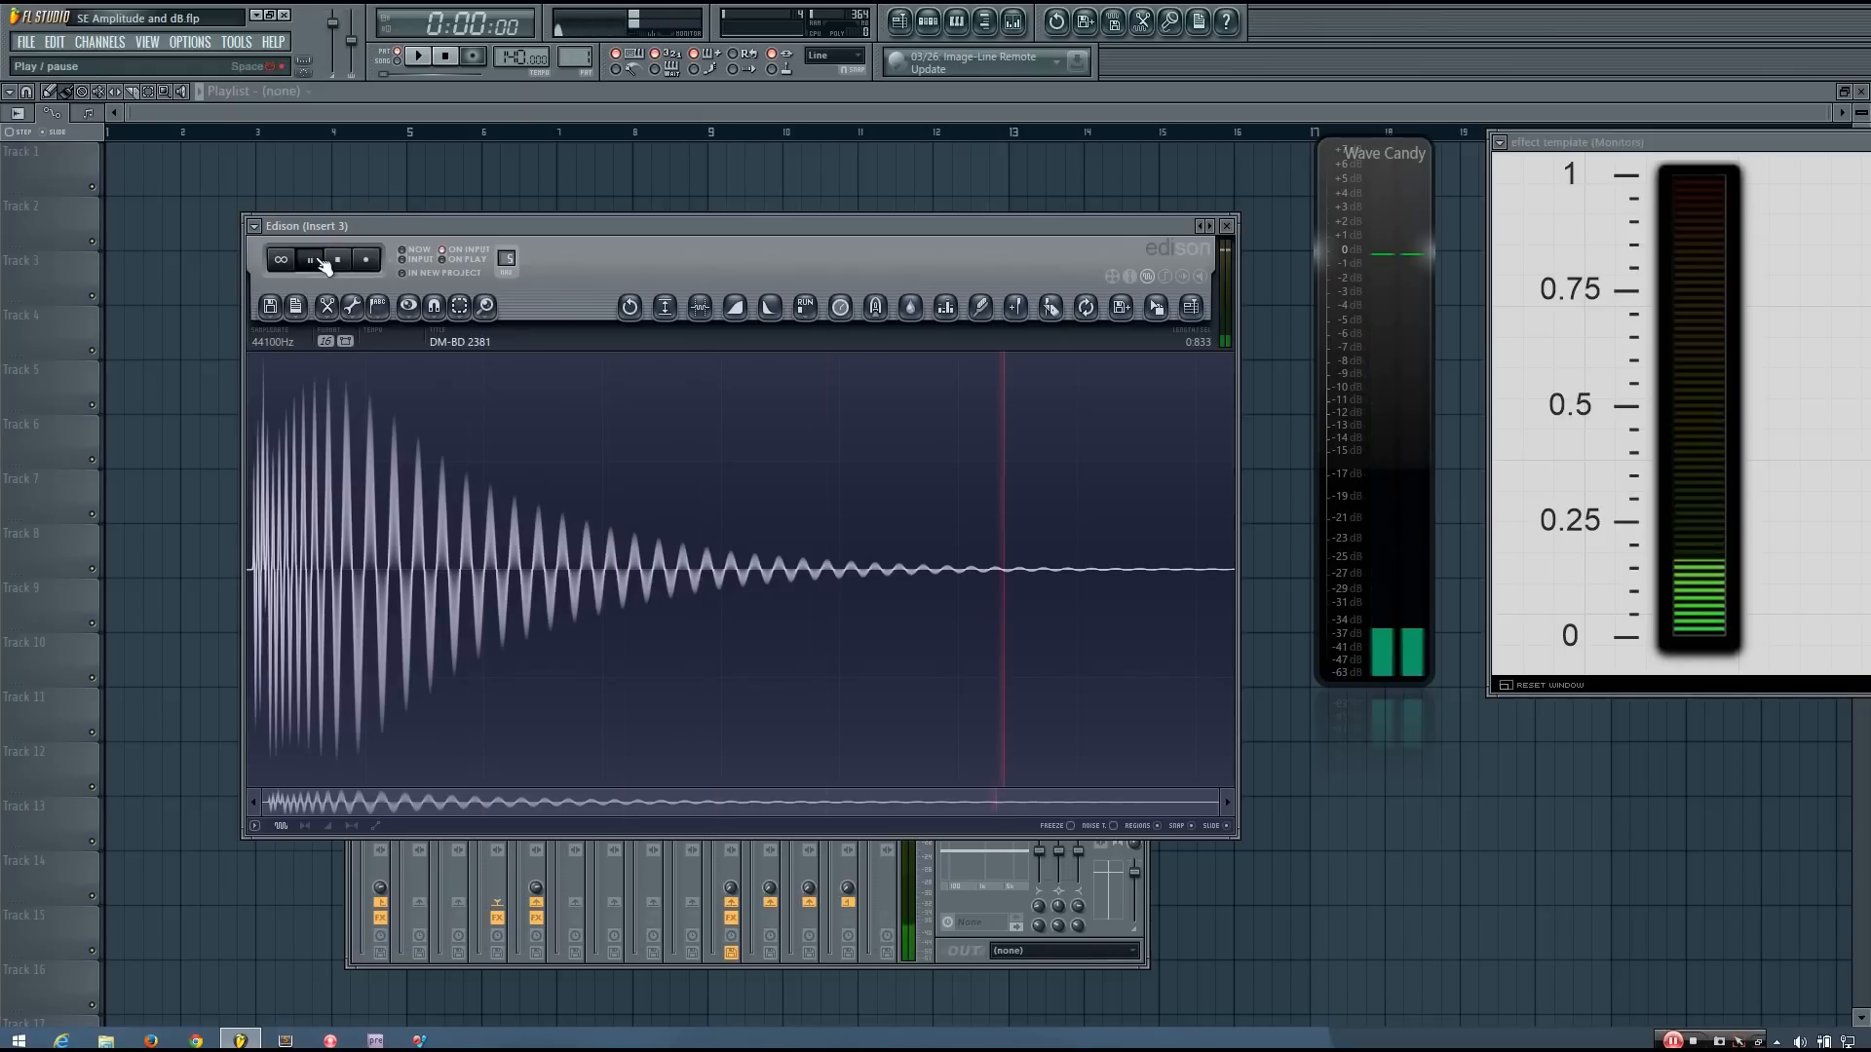
{"action": "left_click", "coordinate": [310, 259]}
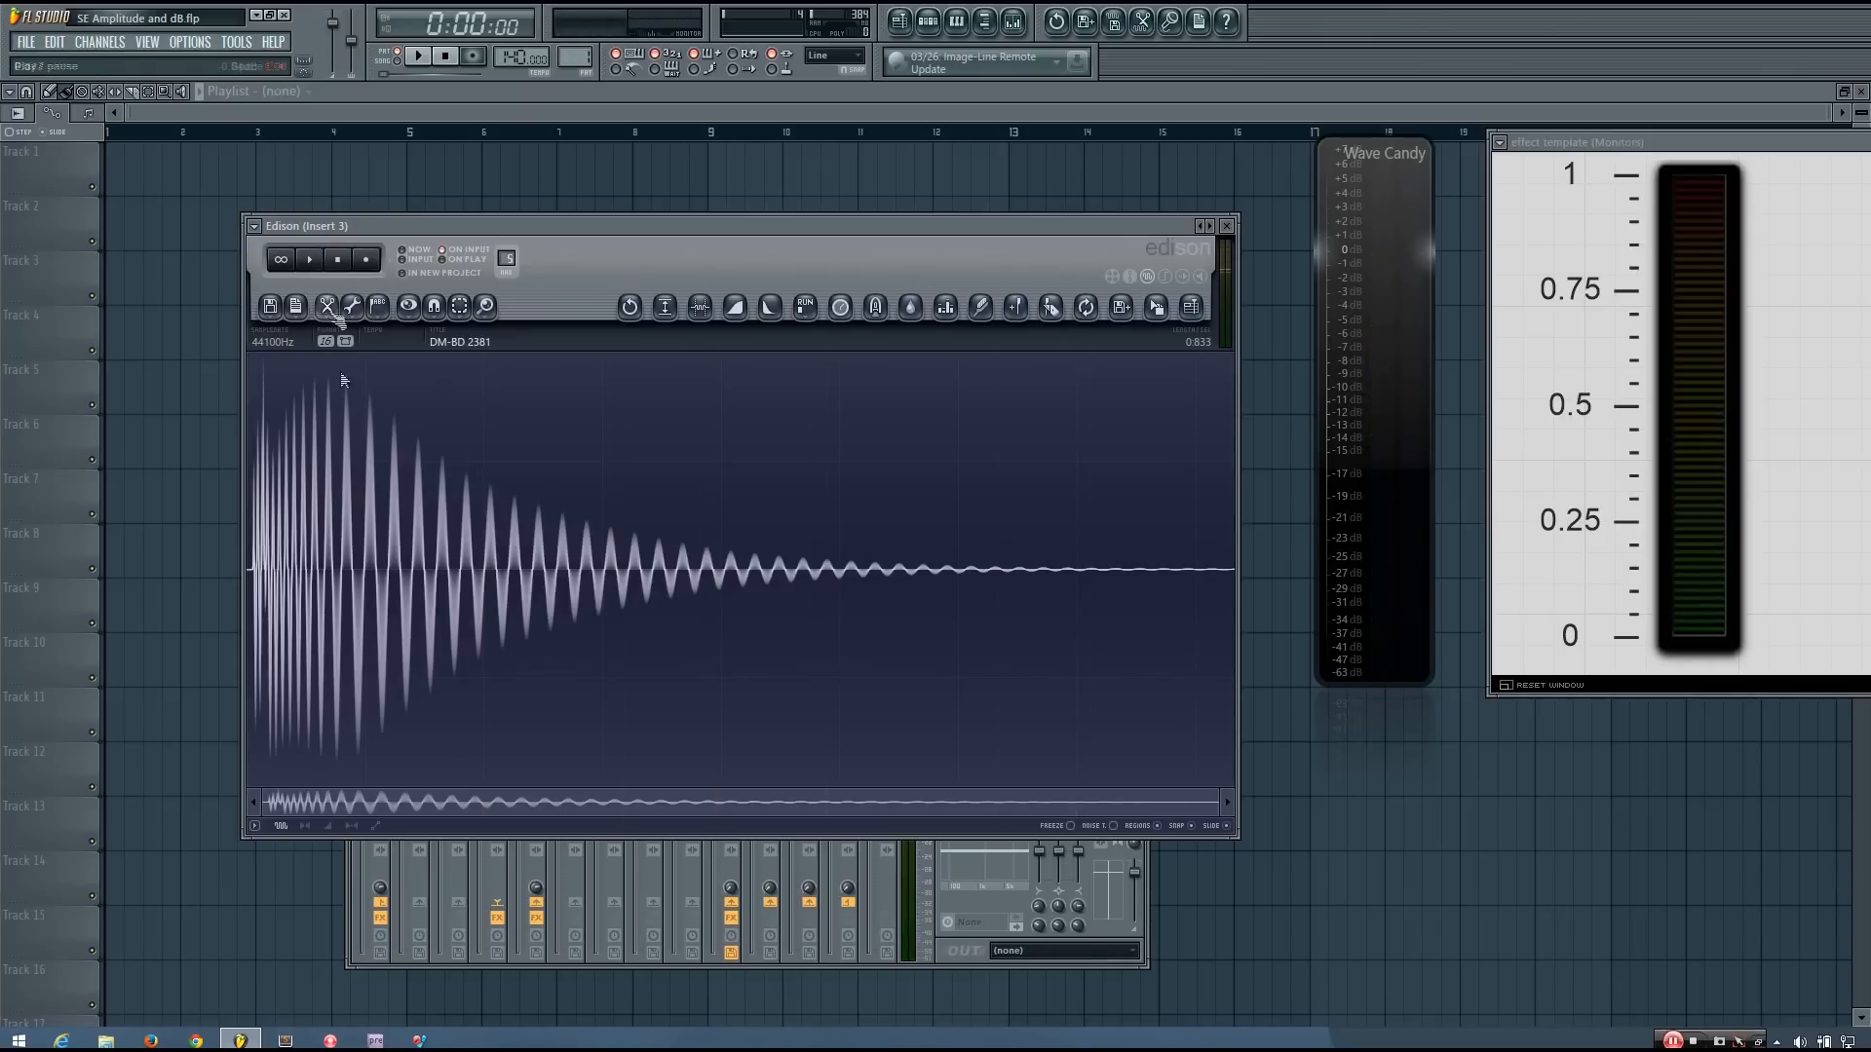
{"action": "mouse_move", "coordinate": [270, 593]}
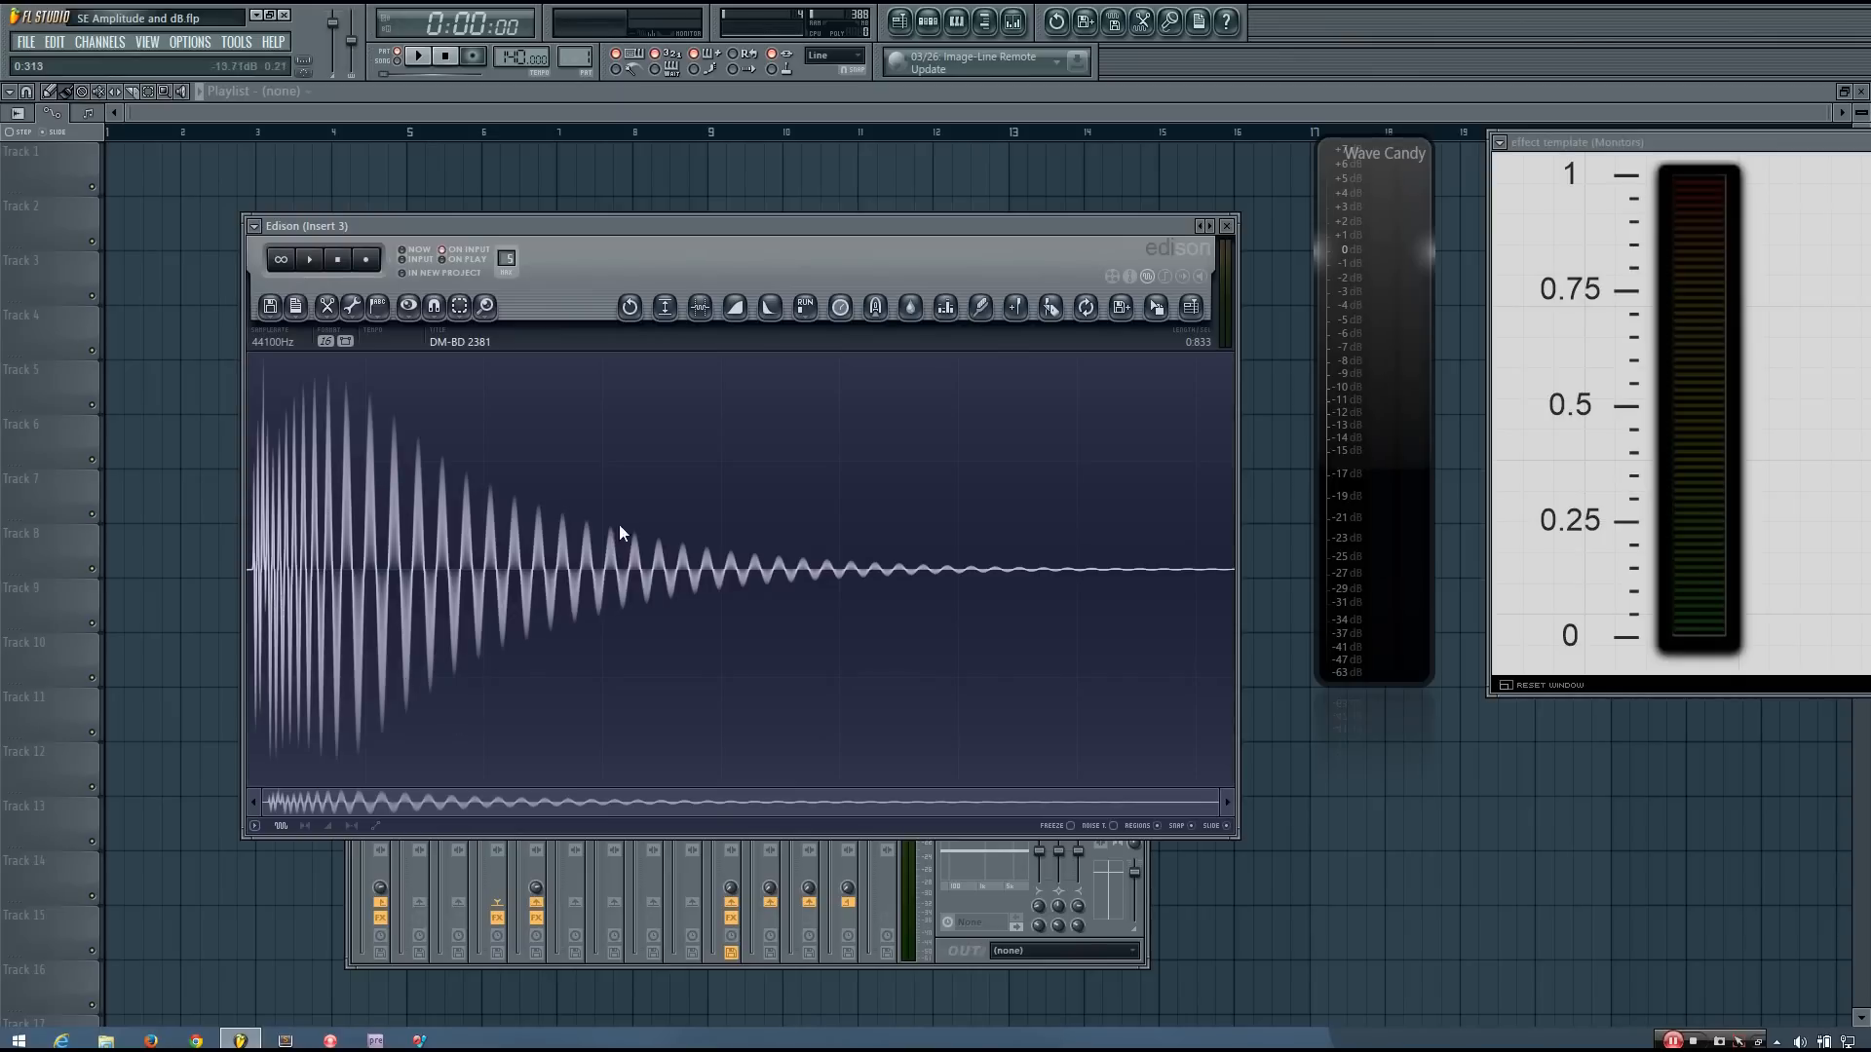
{"action": "mouse_move", "coordinate": [963, 601]}
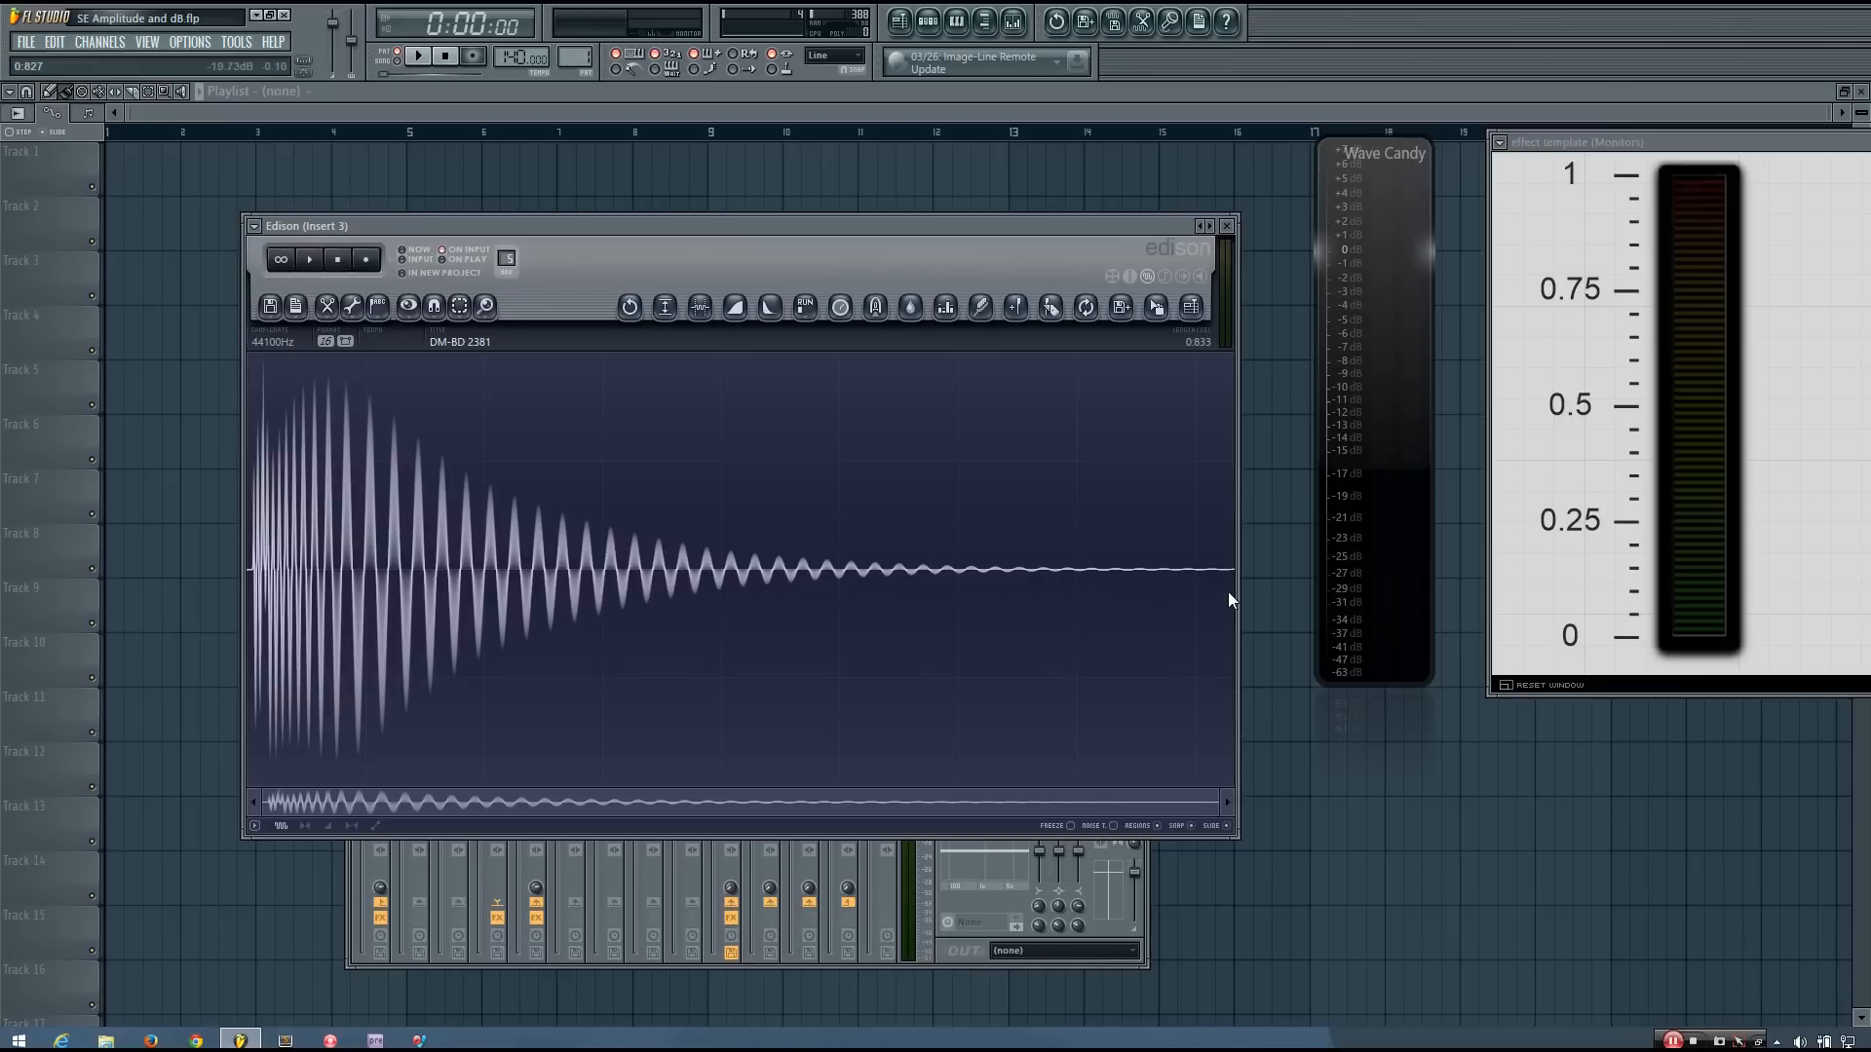
{"action": "mouse_move", "coordinate": [1224, 639]}
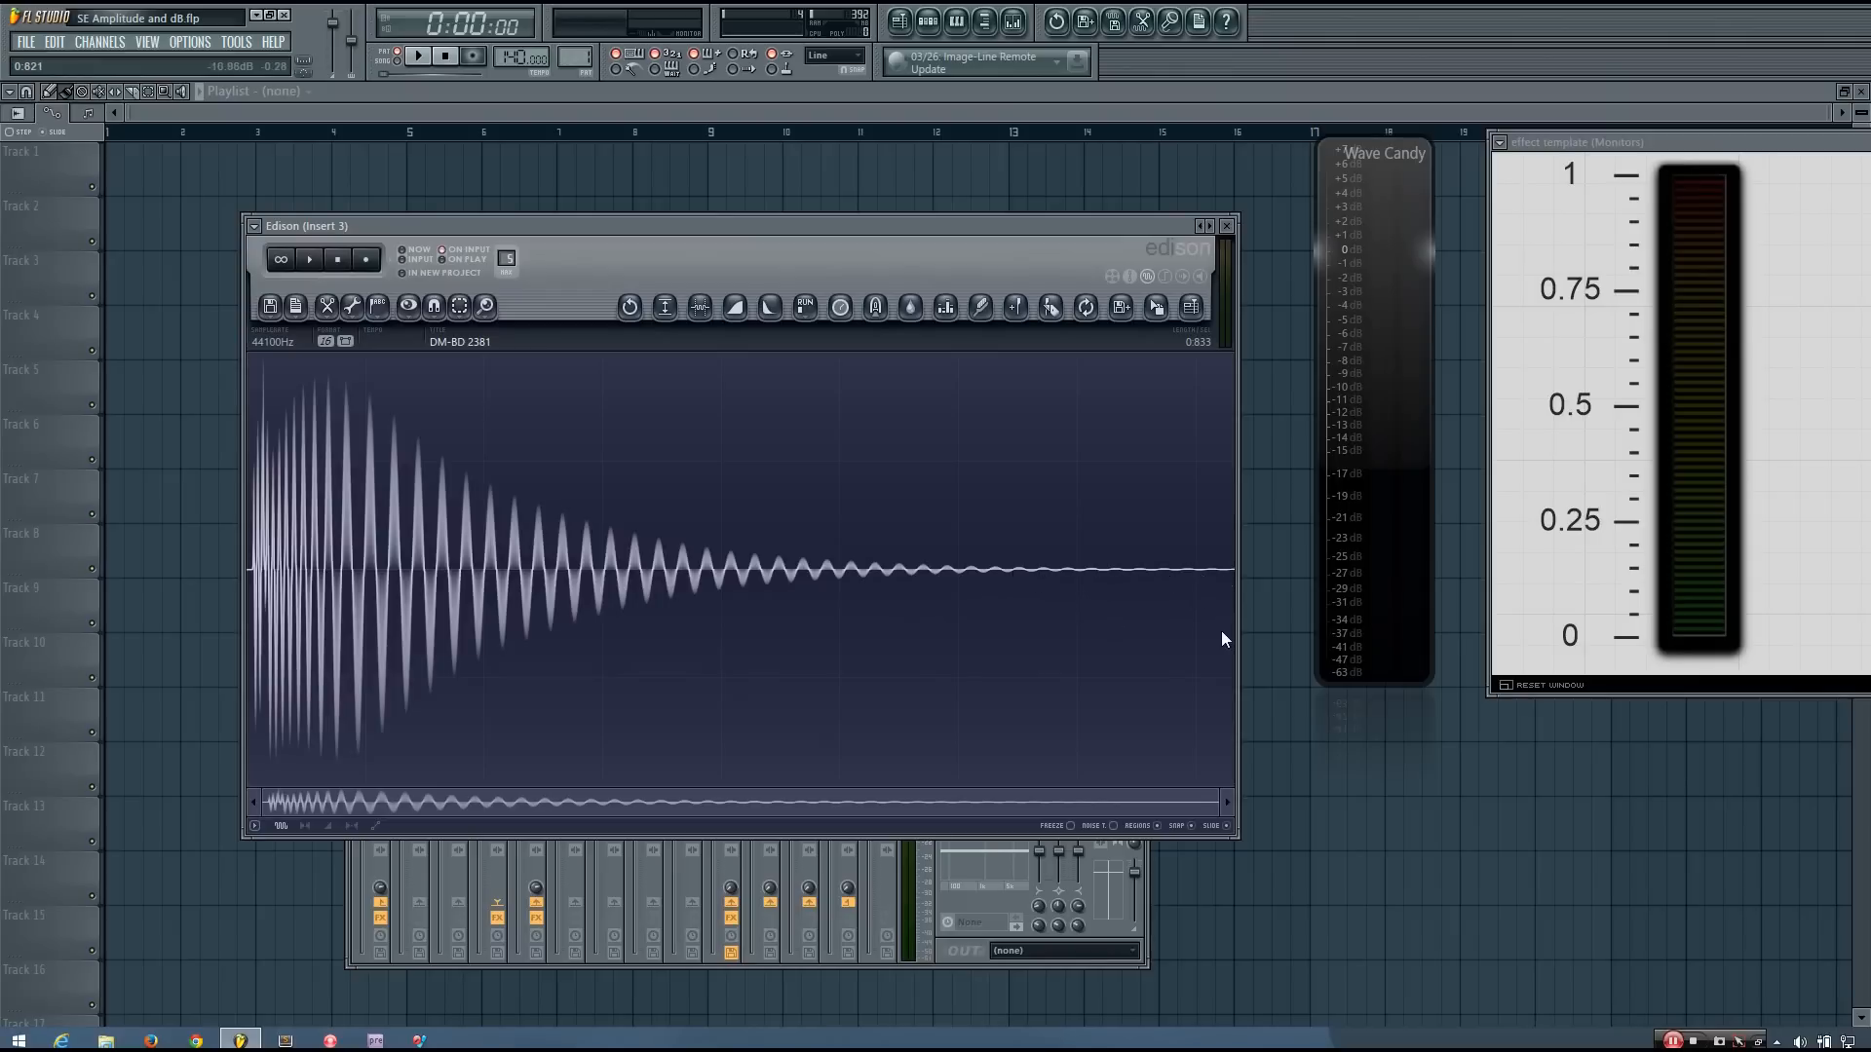
{"action": "mouse_move", "coordinate": [1187, 579]}
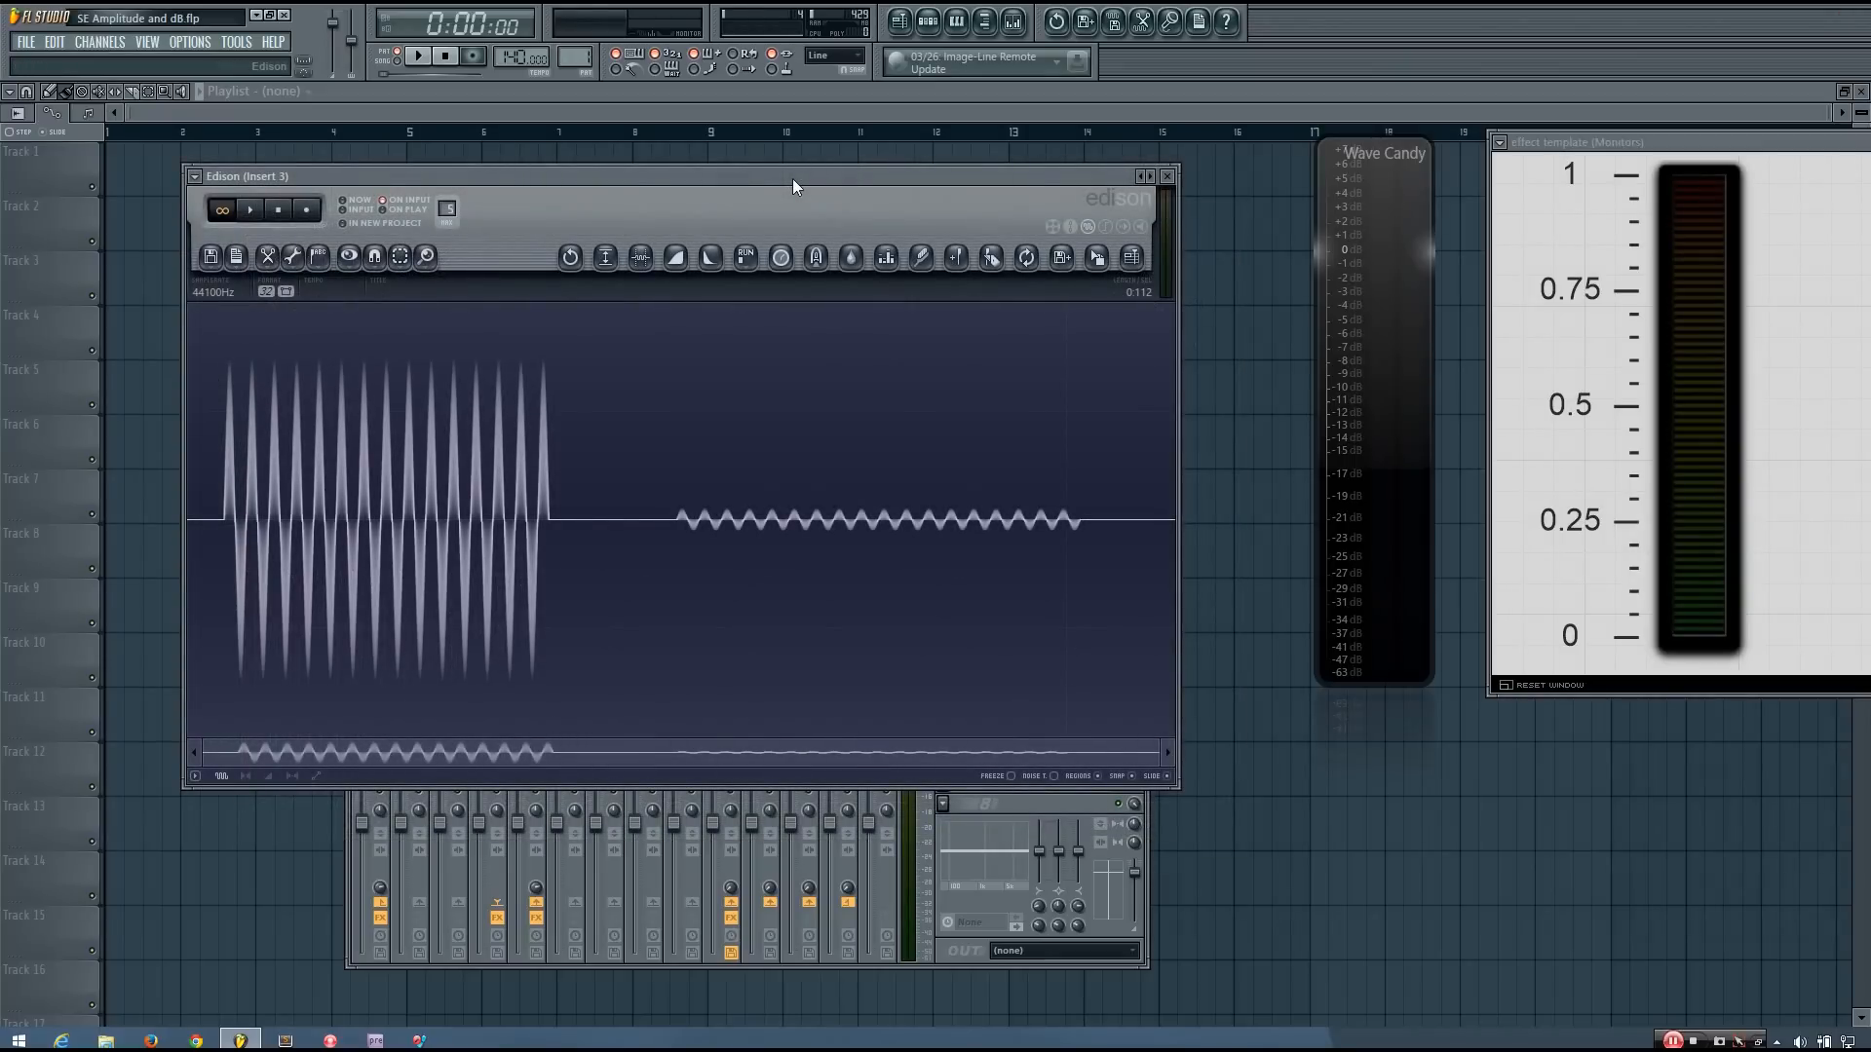
{"action": "mouse_move", "coordinate": [242, 482]}
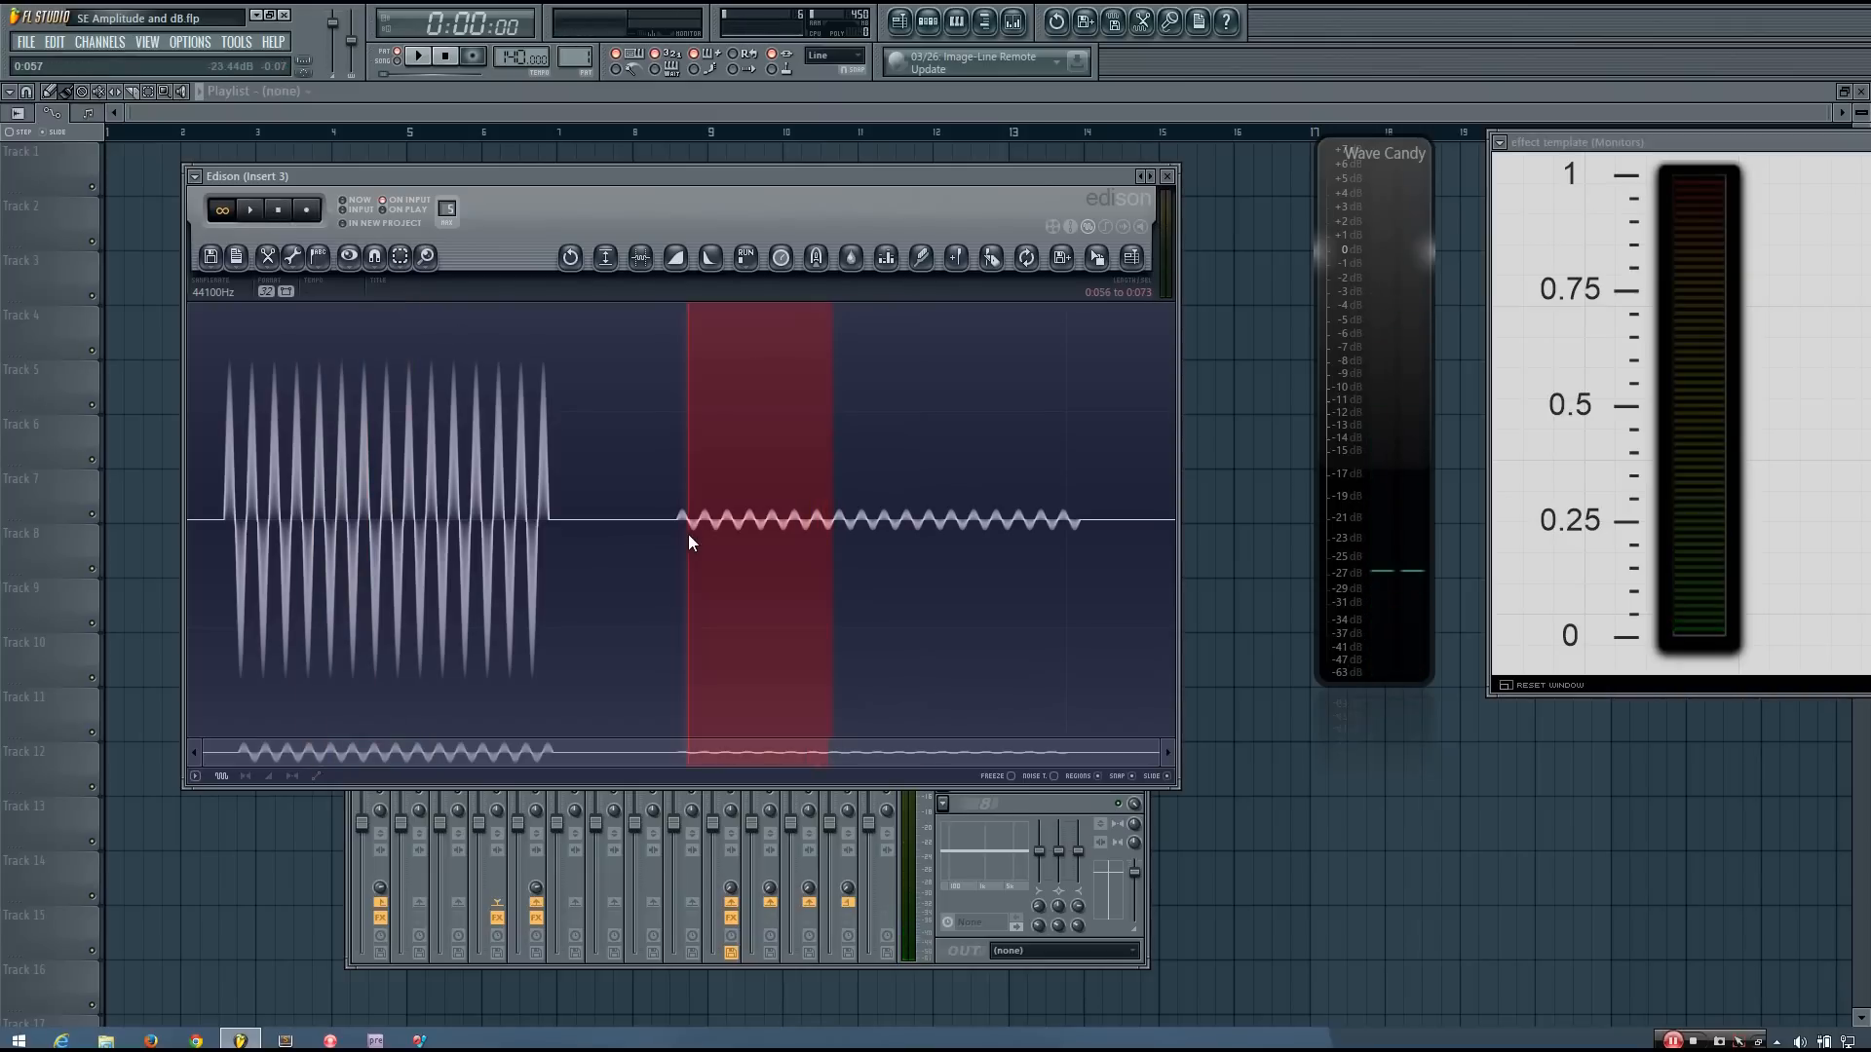
{"action": "left_click", "coordinate": [669, 522]}
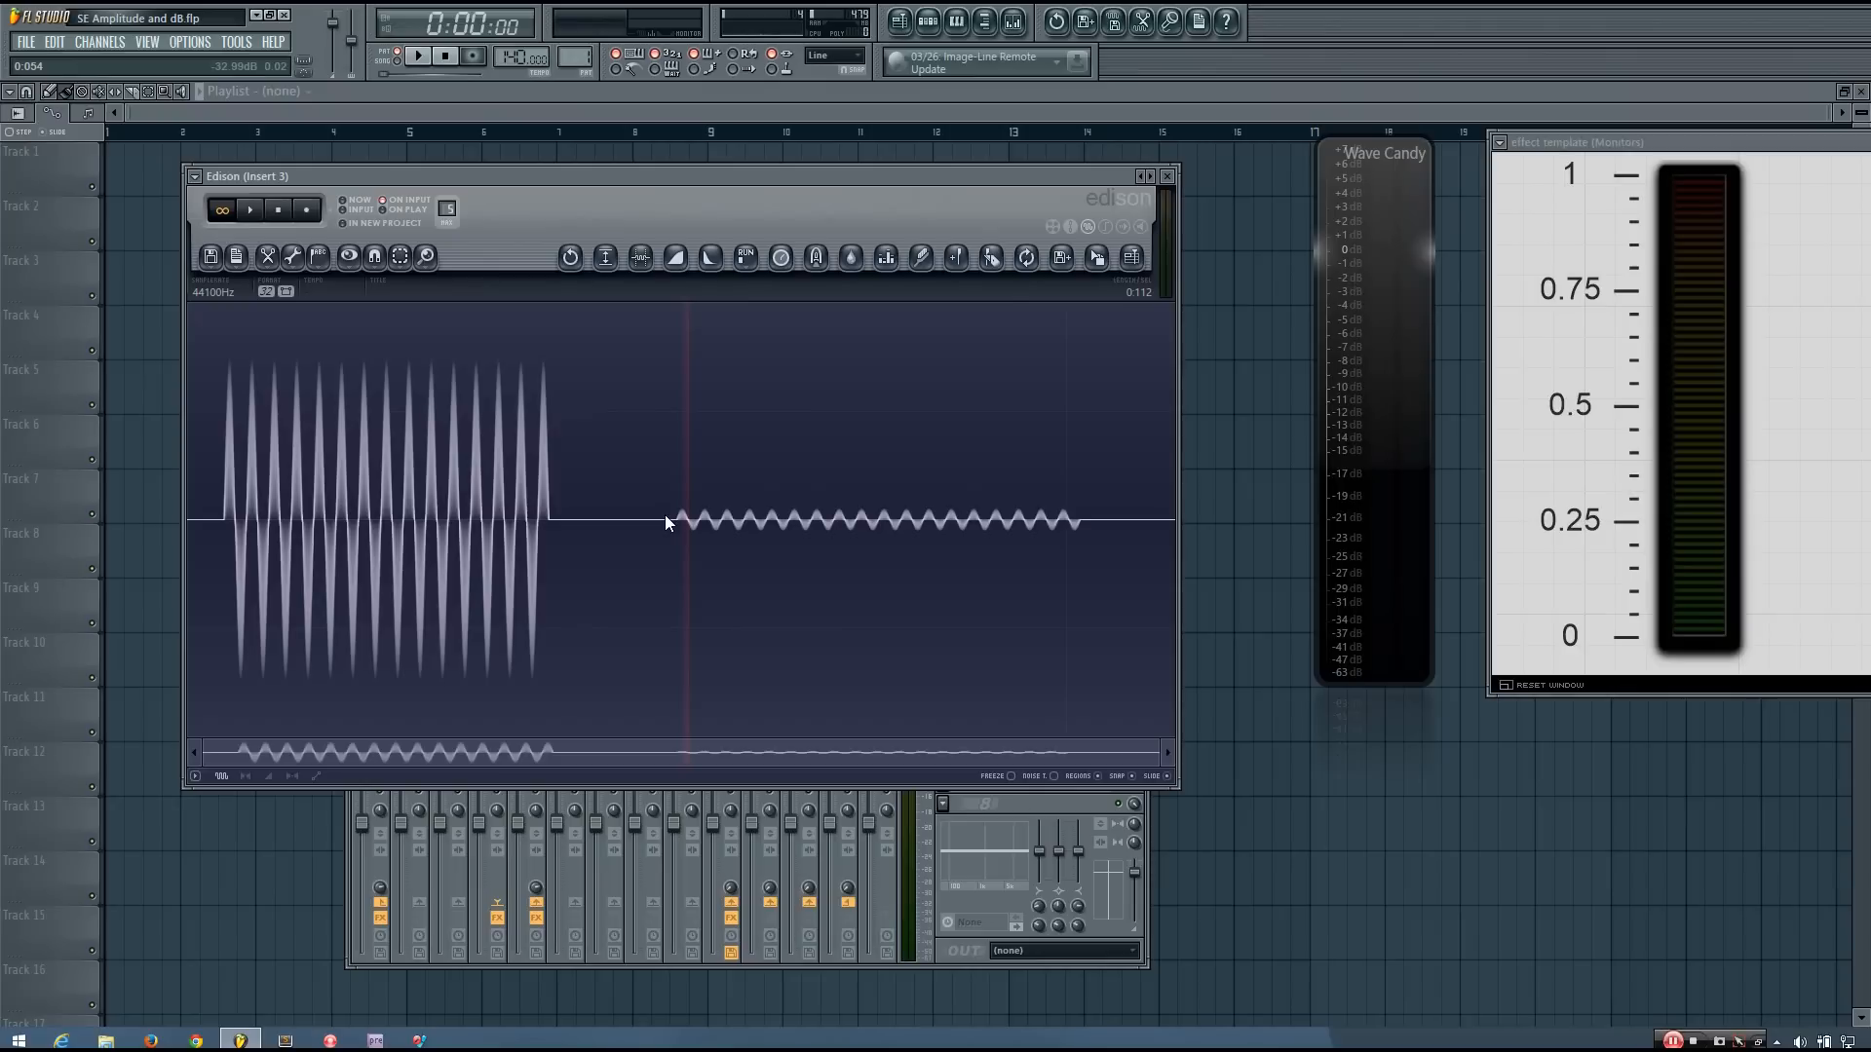
{"action": "mouse_move", "coordinate": [772, 450]}
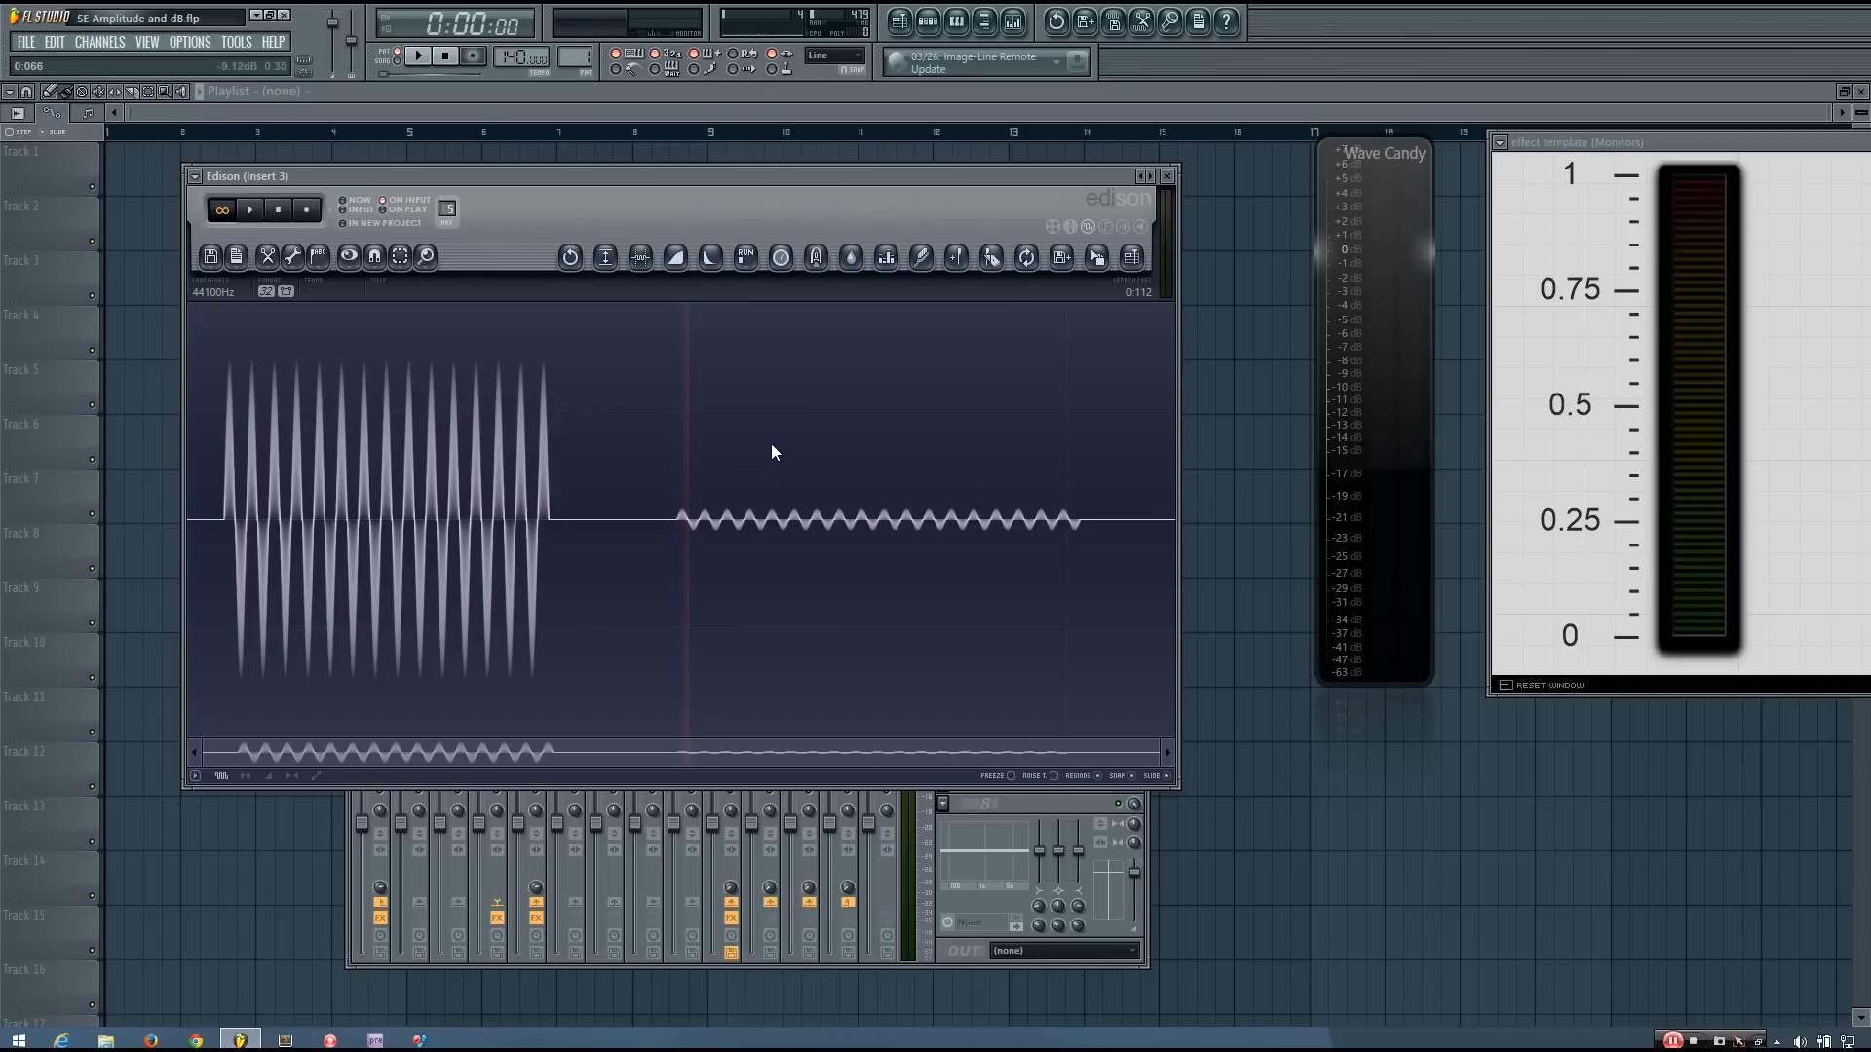
{"action": "mouse_move", "coordinate": [774, 436]}
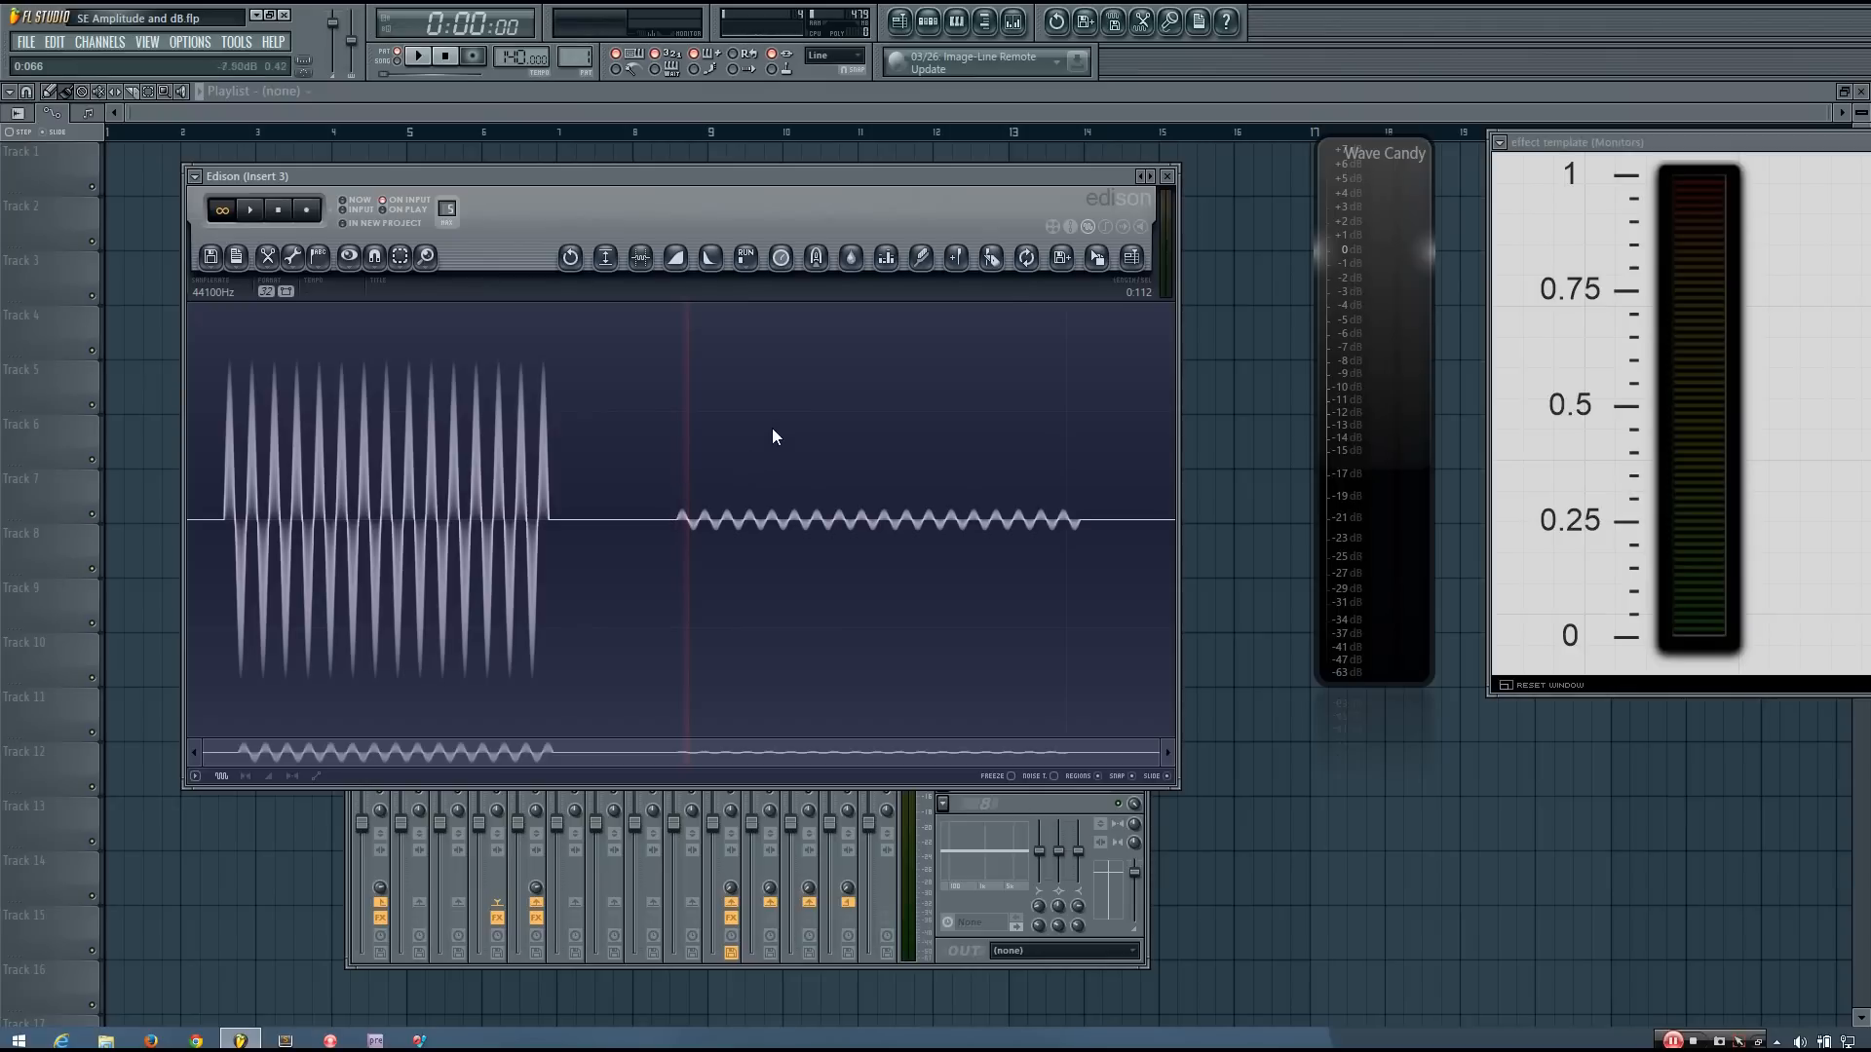
{"action": "mouse_move", "coordinate": [842, 464]}
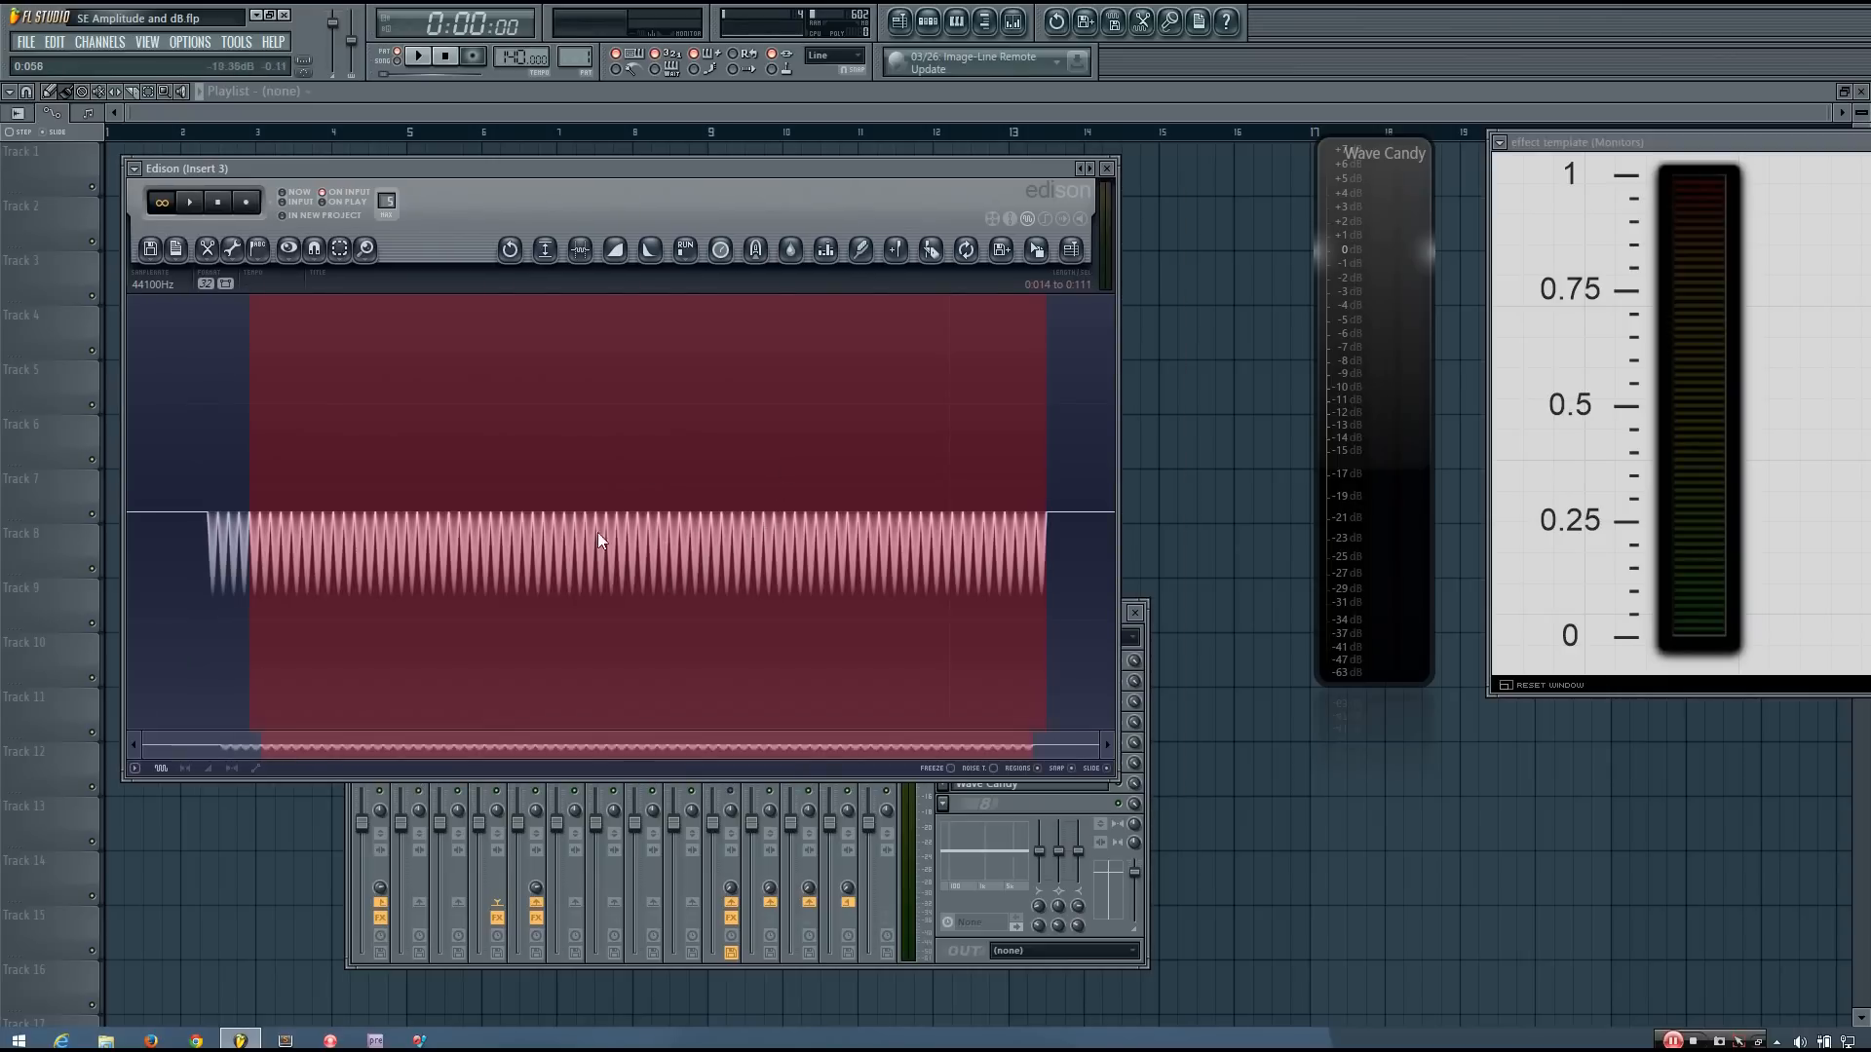
{"action": "mouse_move", "coordinate": [803, 568]}
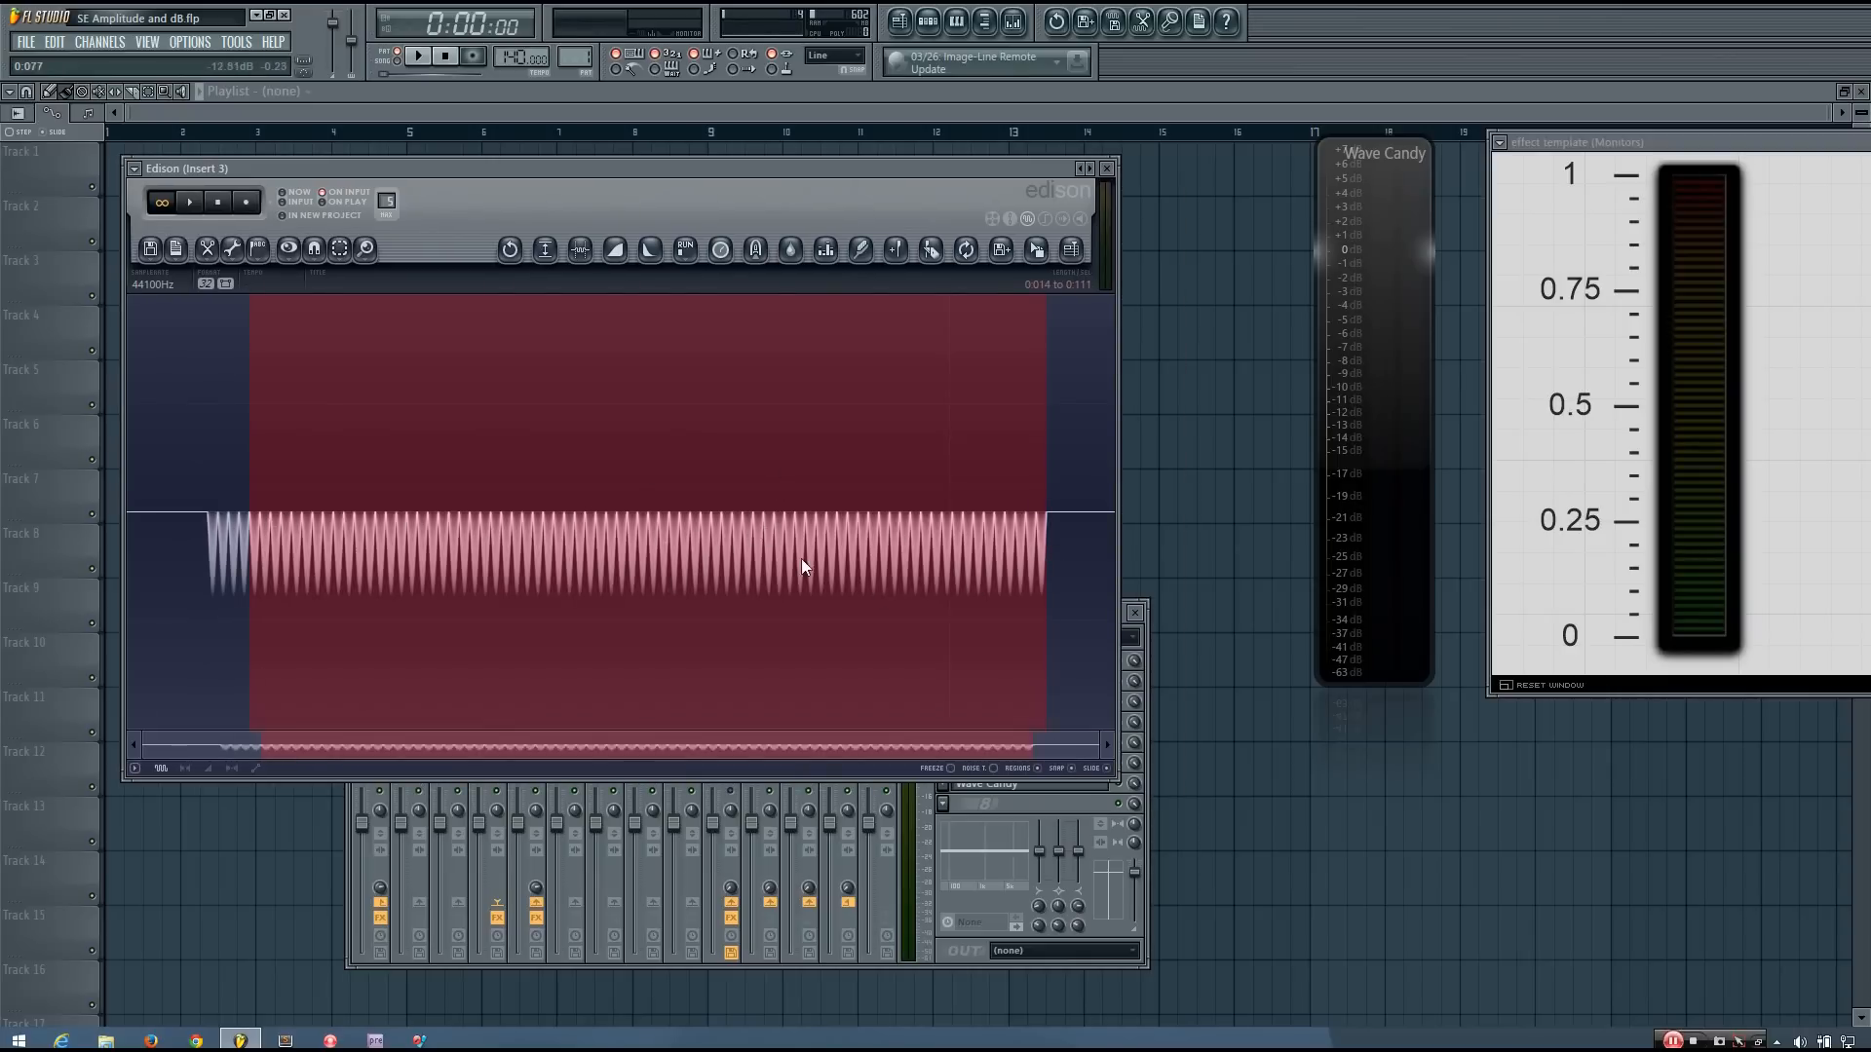
{"action": "mouse_move", "coordinate": [1721, 380]}
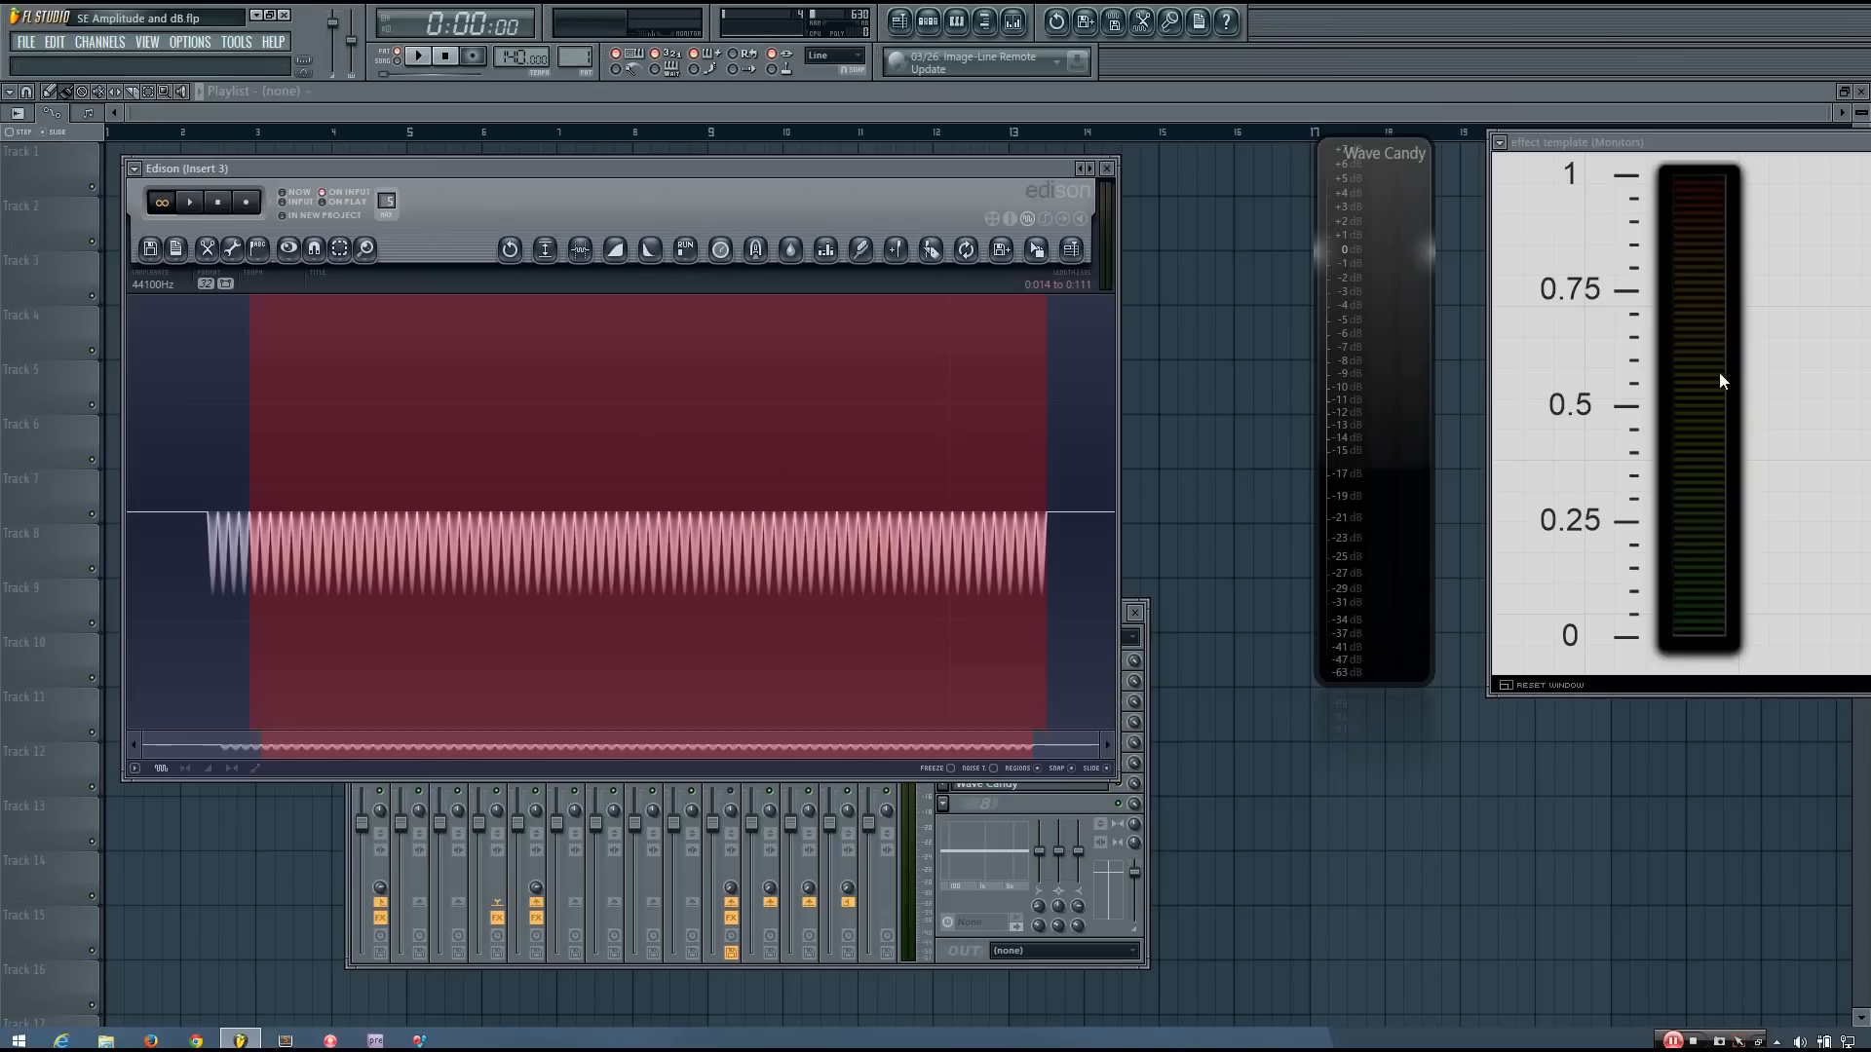
{"action": "mouse_move", "coordinate": [499, 318]}
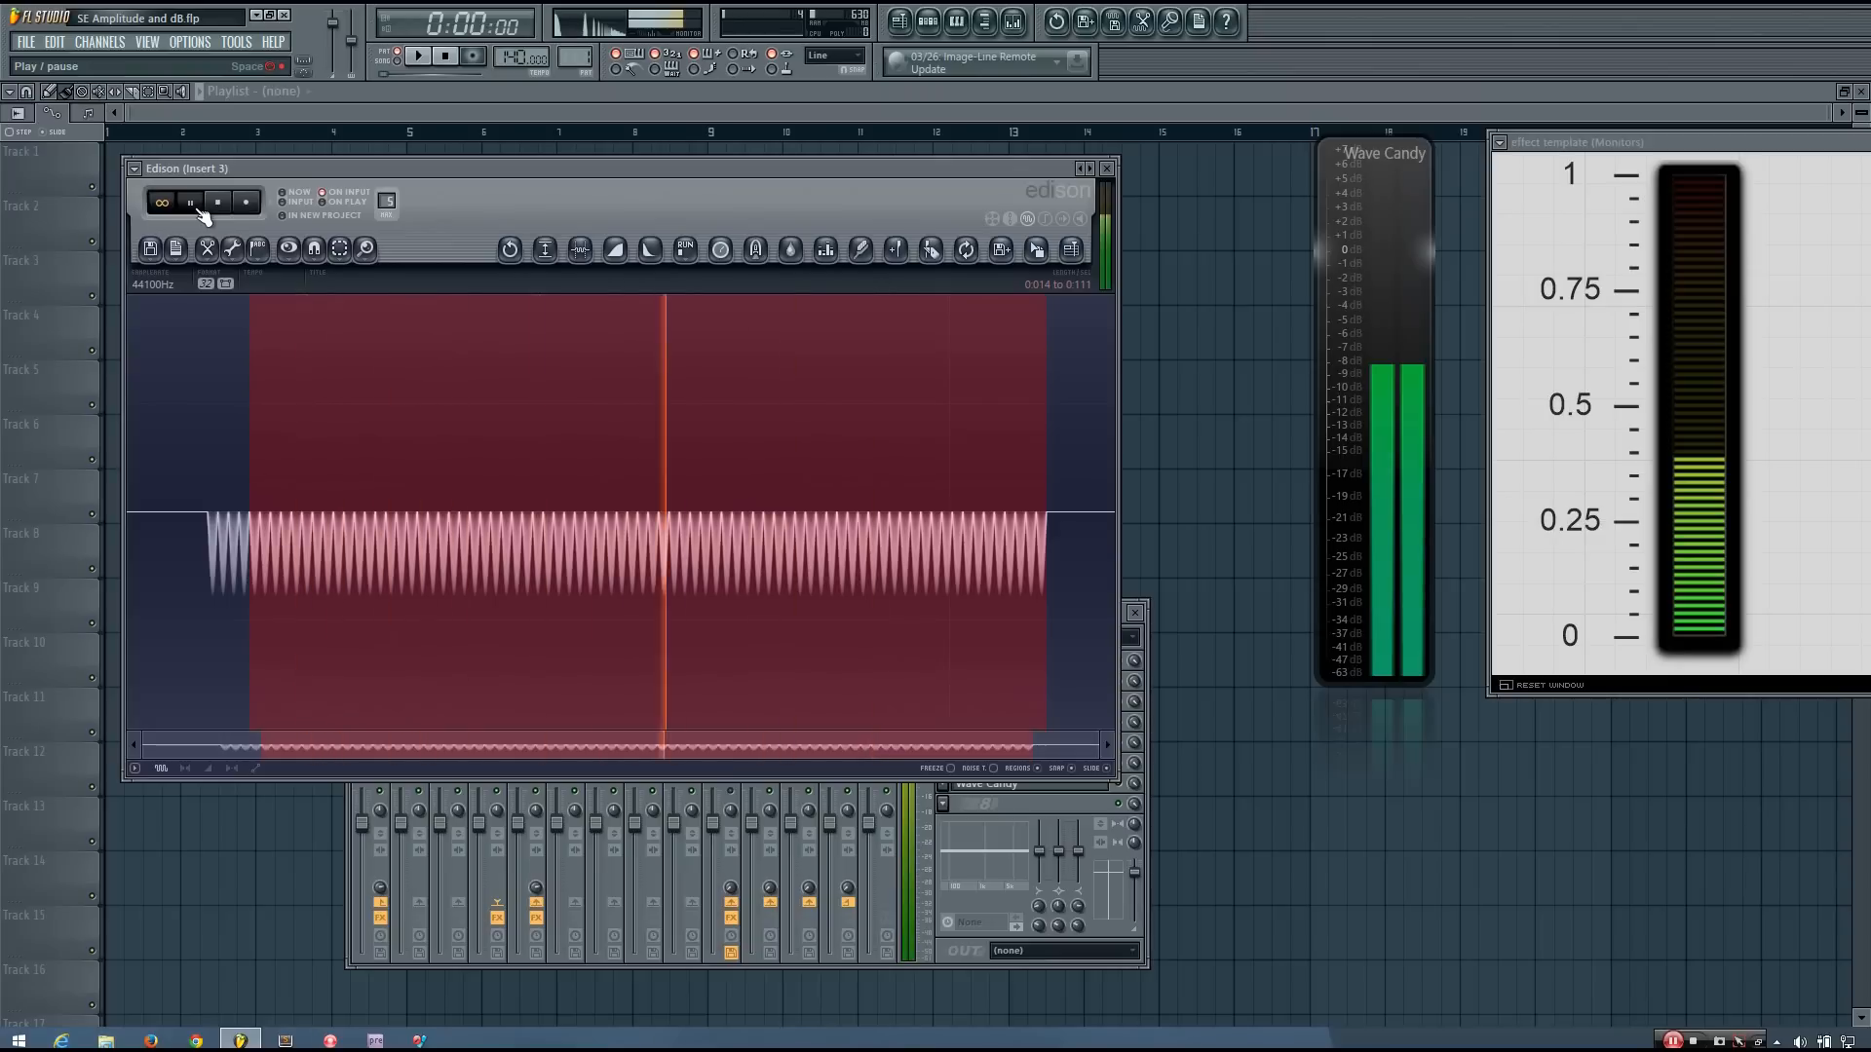
- Stop playback of the steady Sytrus tone after watching Wave Candy and the peak meter
{"action": "left_click", "coordinate": [191, 201]}
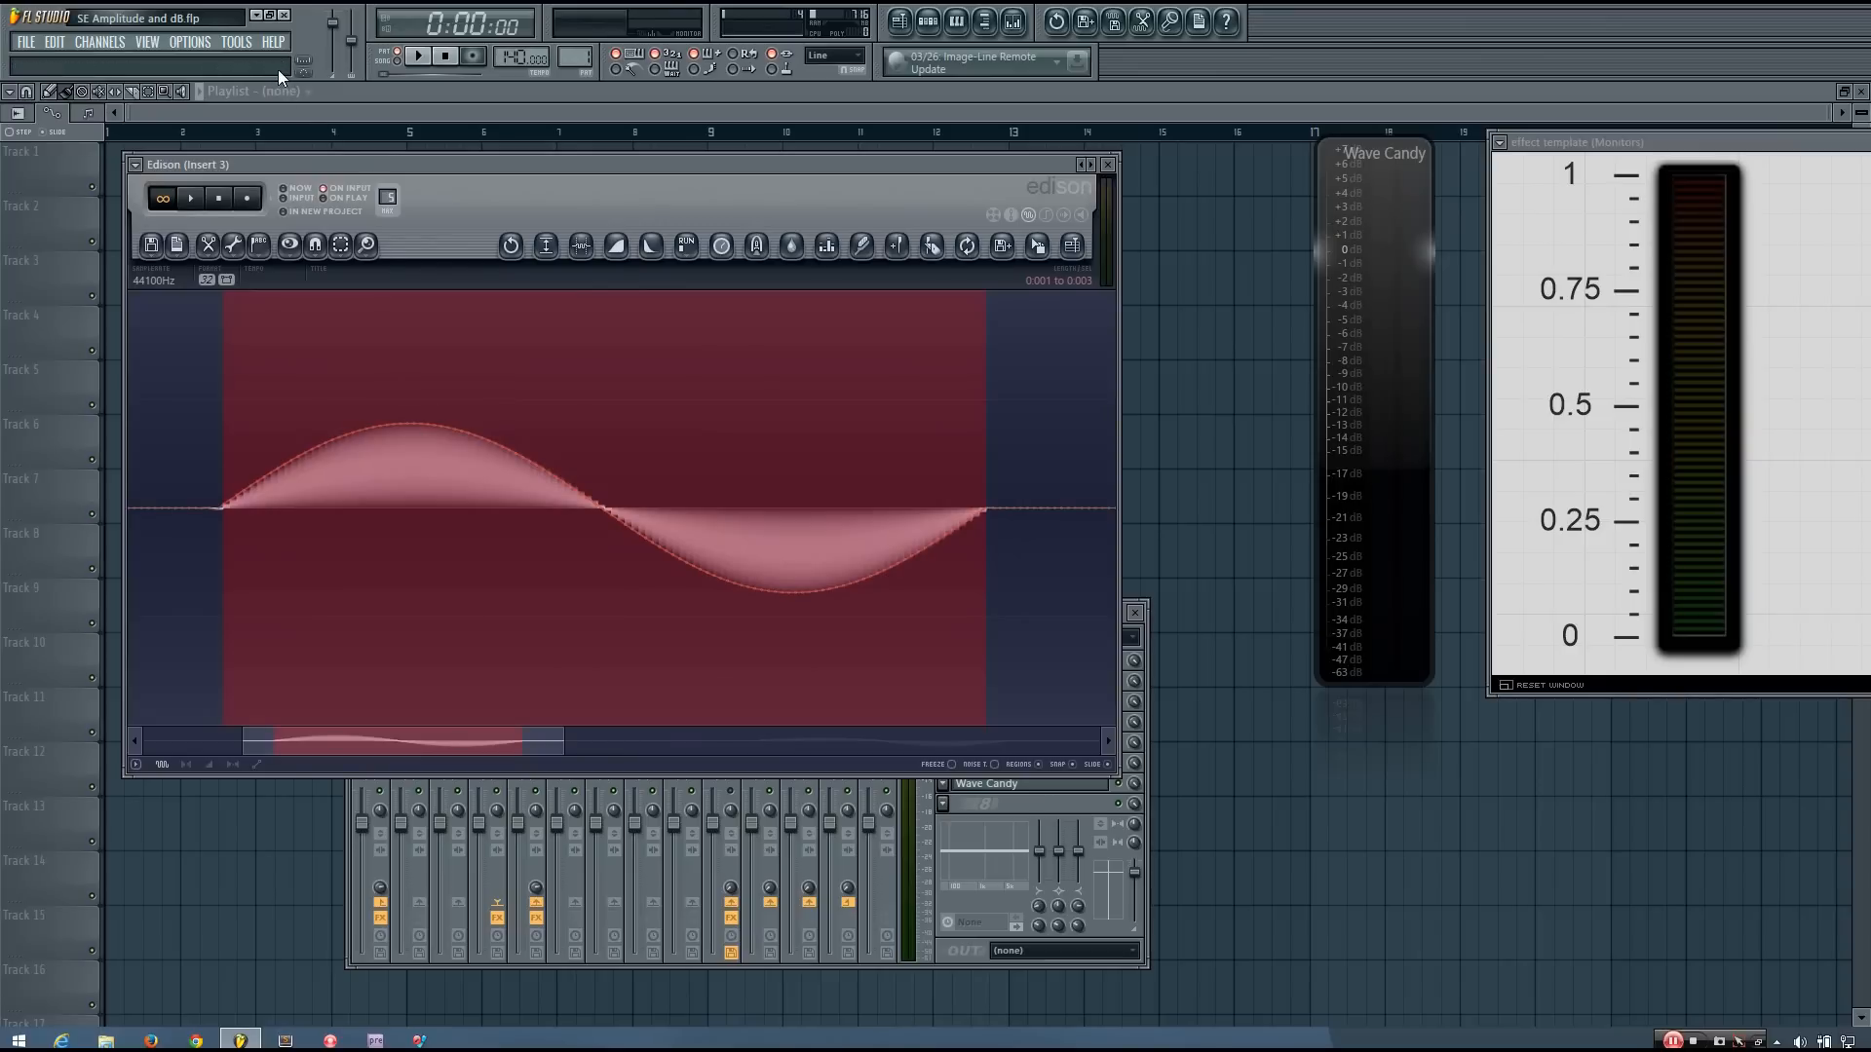
{"action": "mouse_move", "coordinate": [411, 431]}
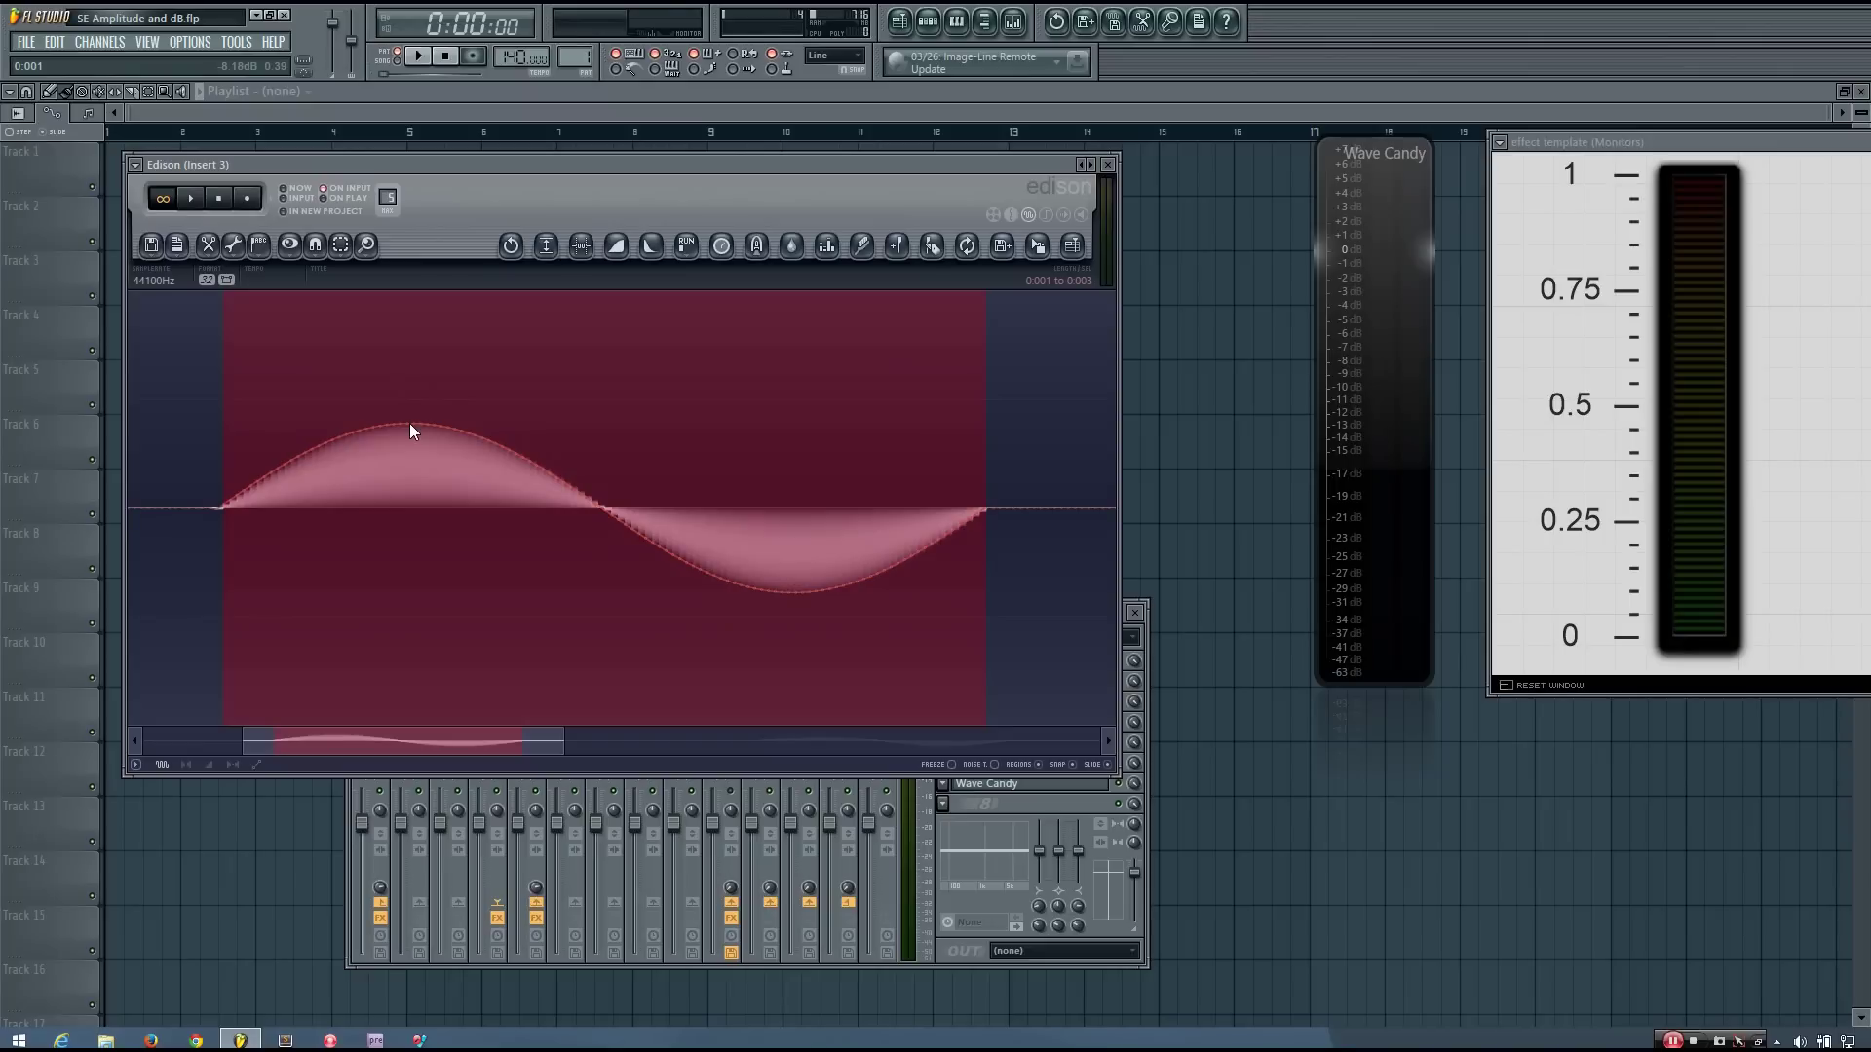
- Show the full sample, then play and stop the first sine cycle to freeze its meter readings
{"action": "left_click", "coordinate": [189, 199]}
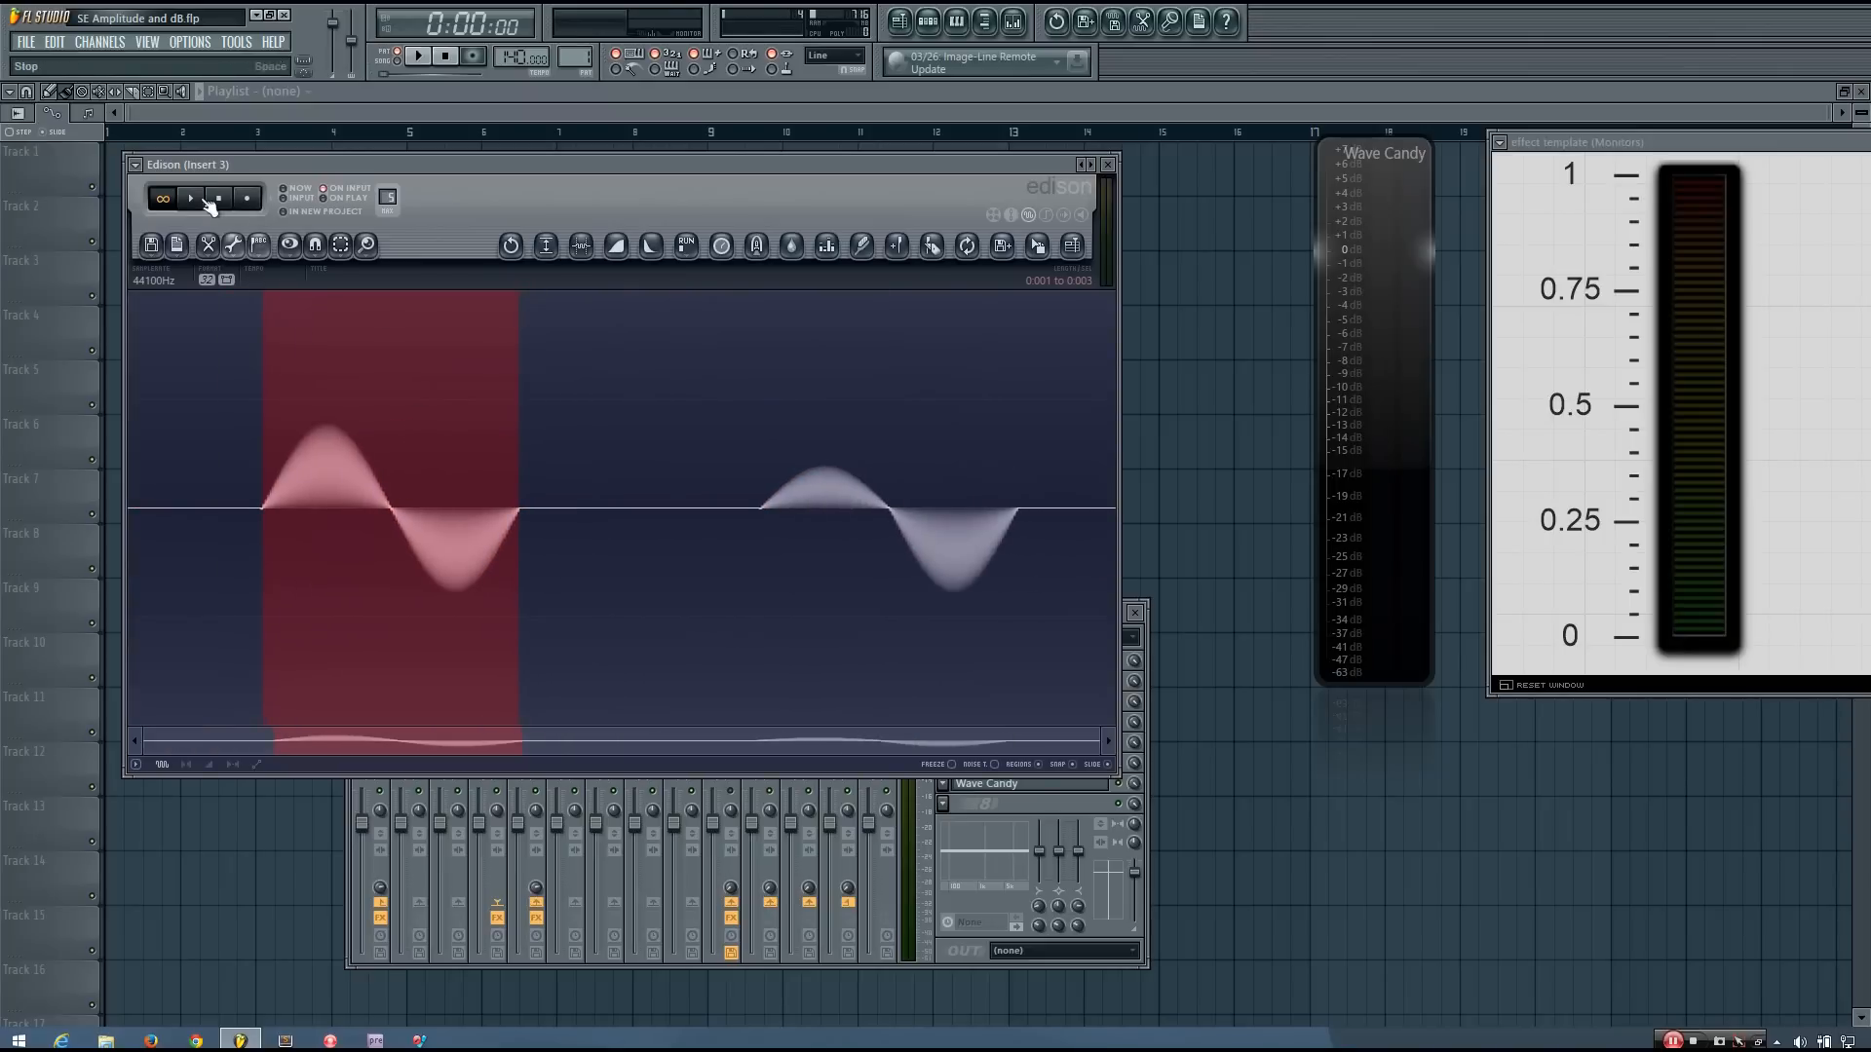
{"action": "left_click", "coordinate": [191, 199]}
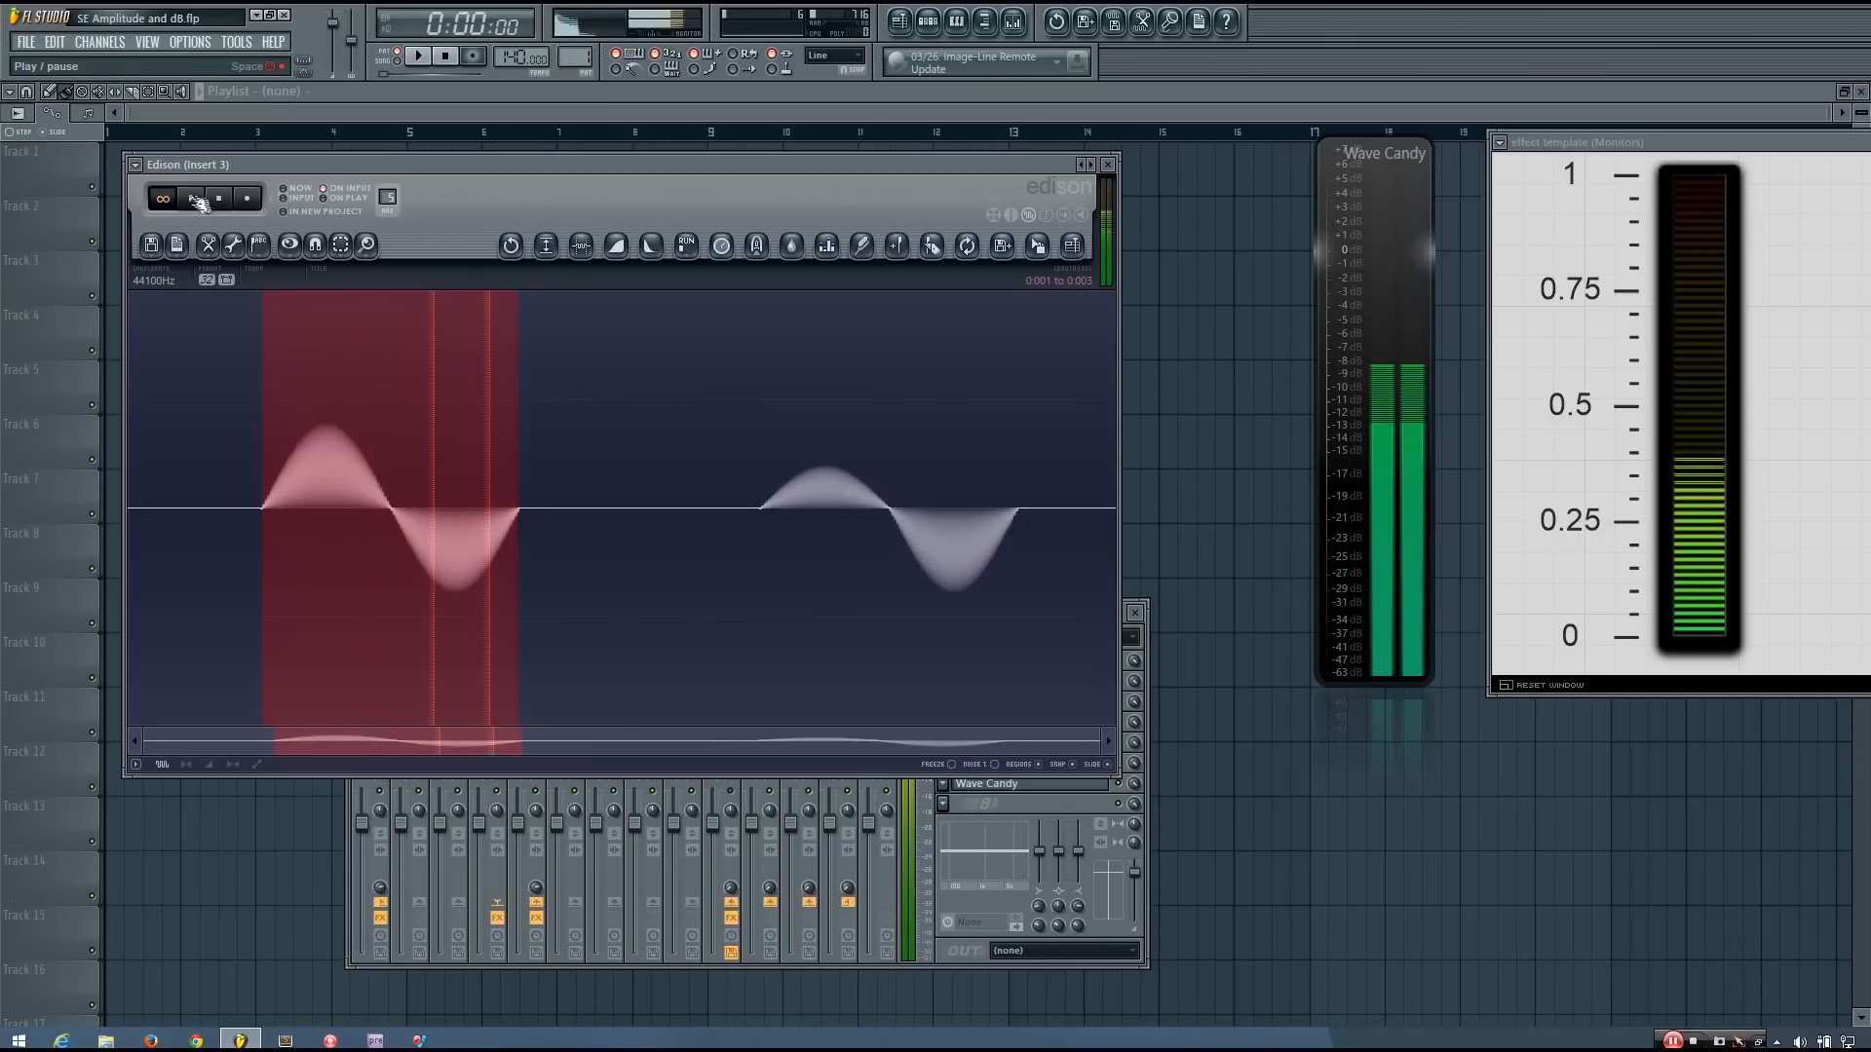
{"action": "left_click", "coordinate": [189, 199]}
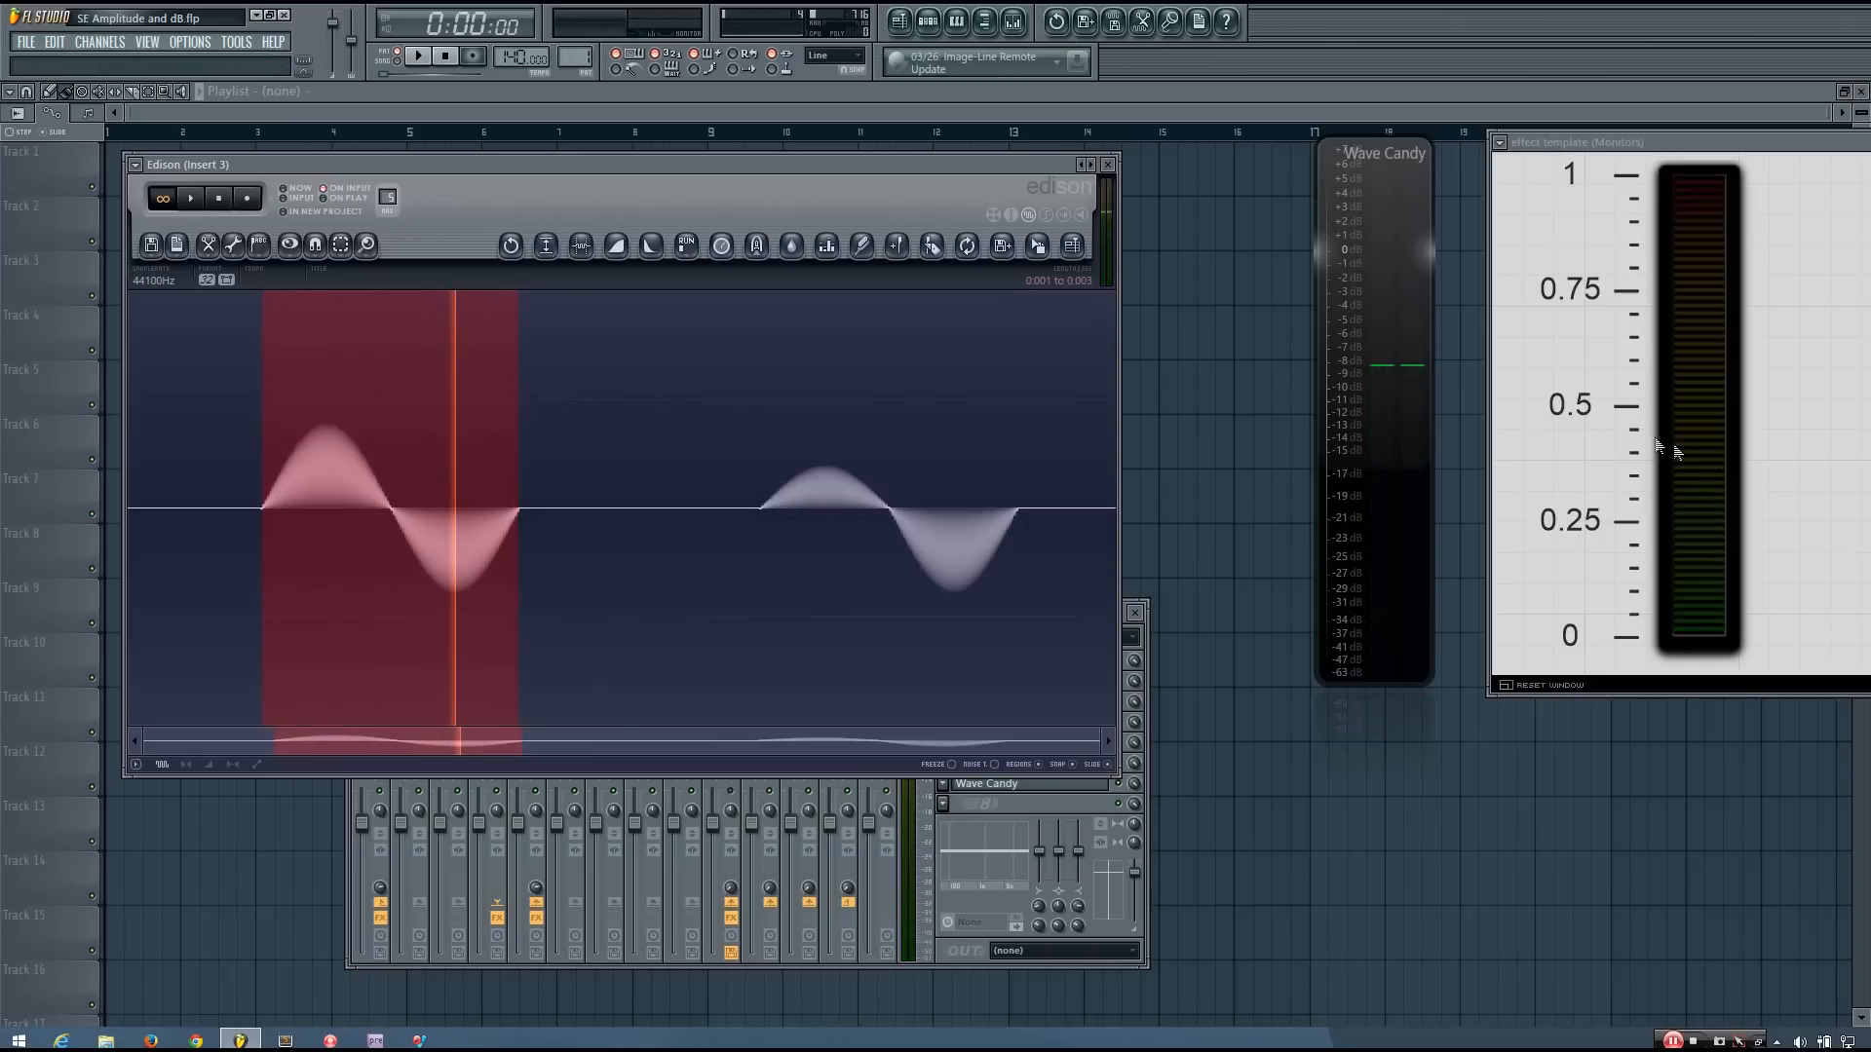
{"action": "mouse_move", "coordinate": [1639, 511]}
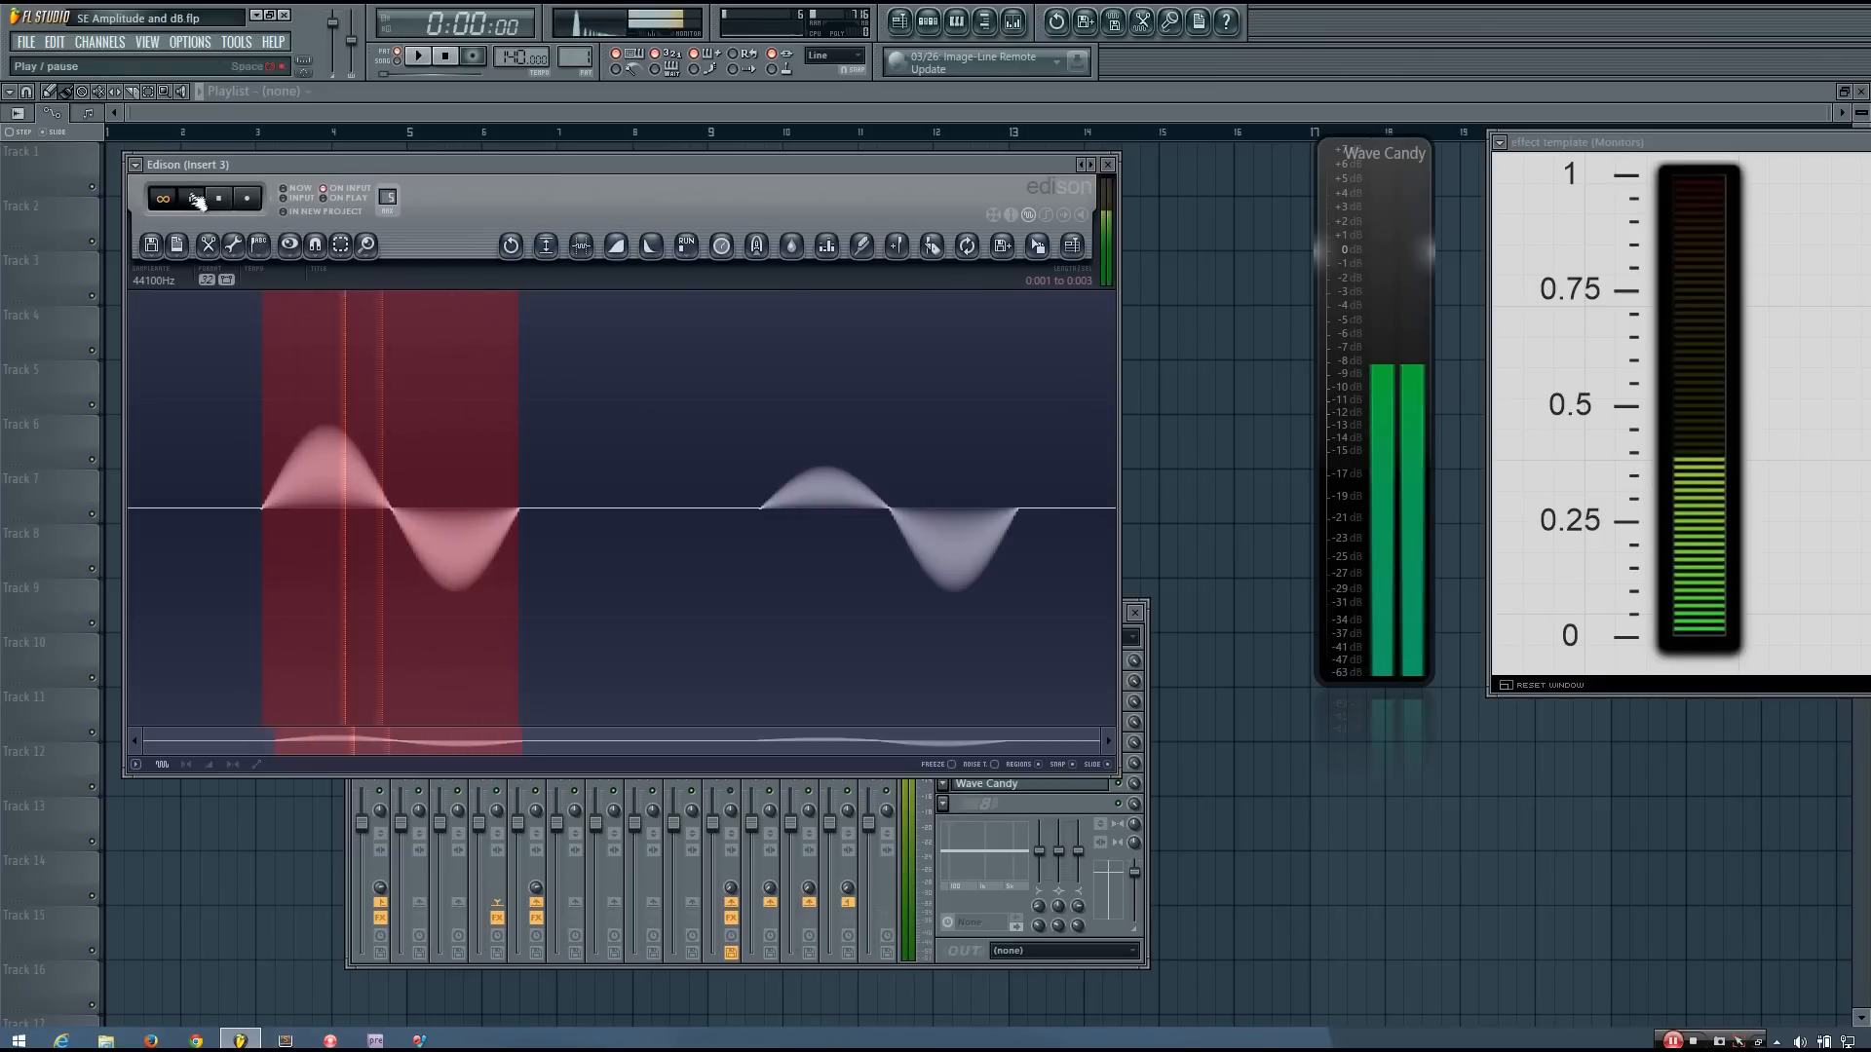
{"action": "left_click", "coordinate": [191, 199]}
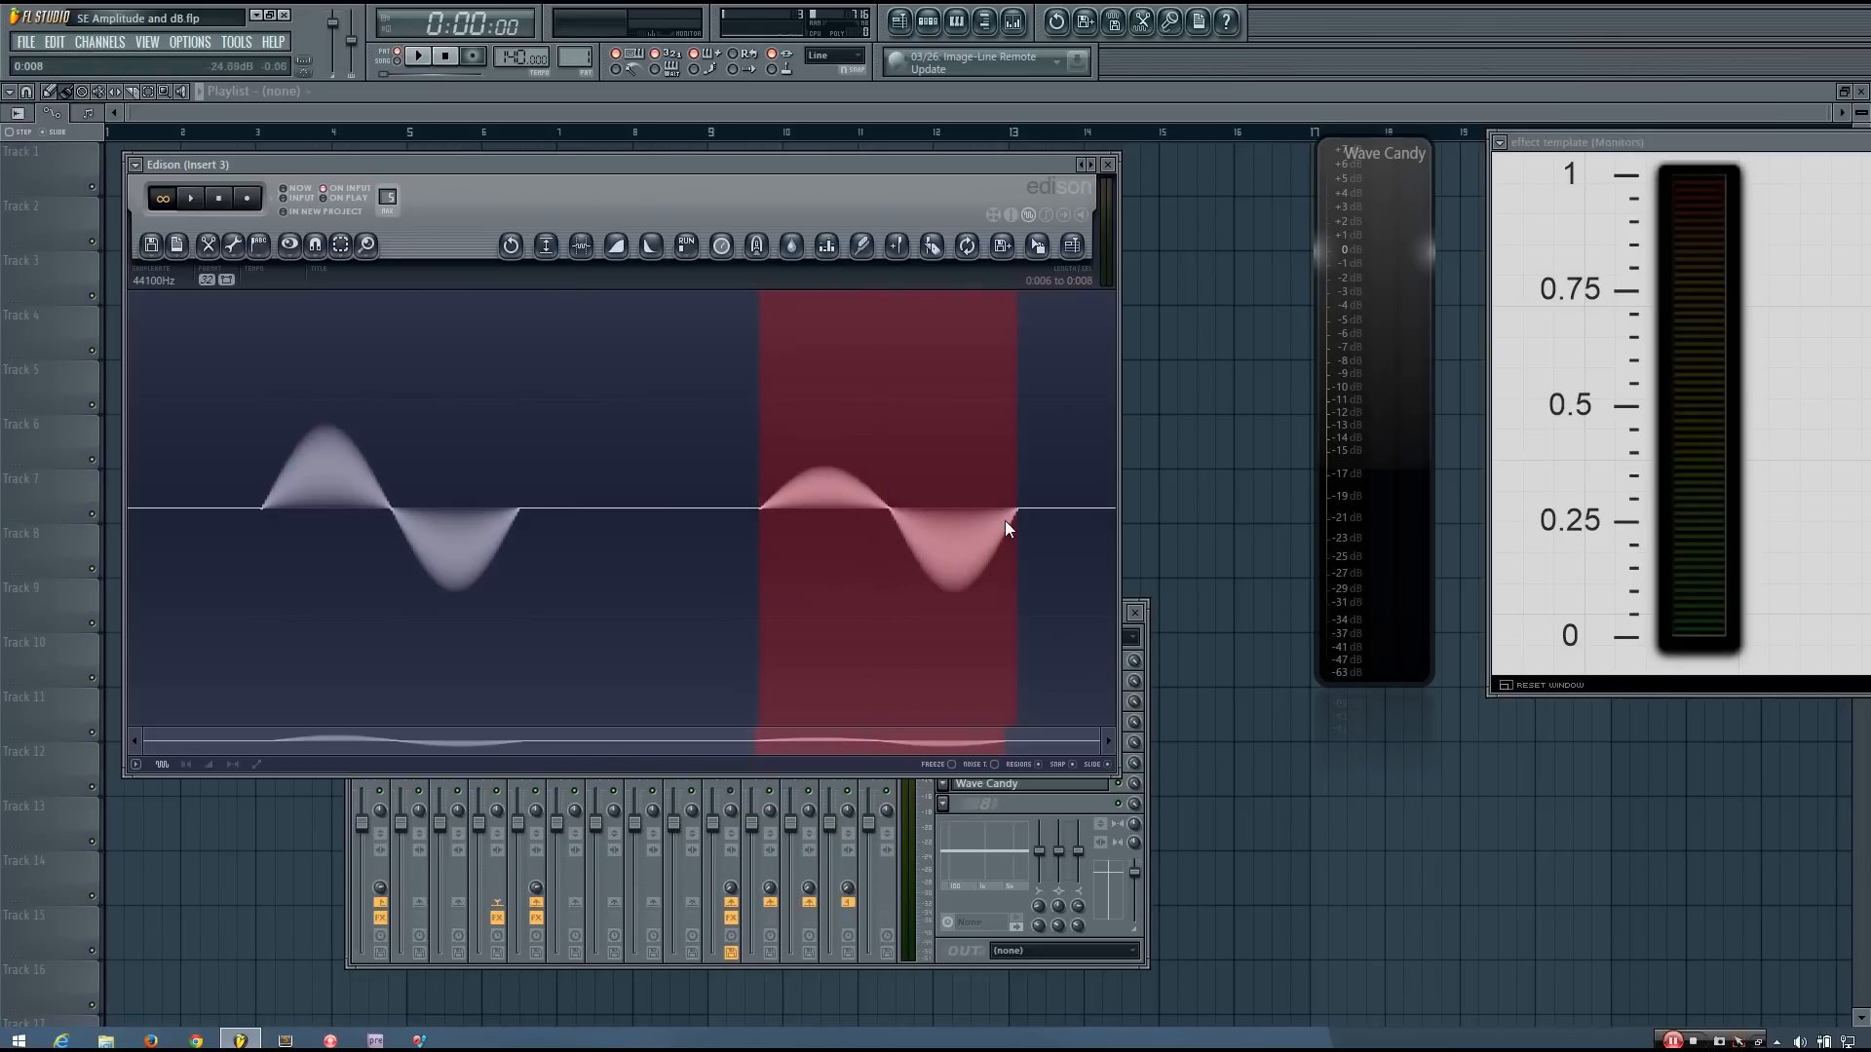
{"action": "mouse_move", "coordinate": [447, 596]}
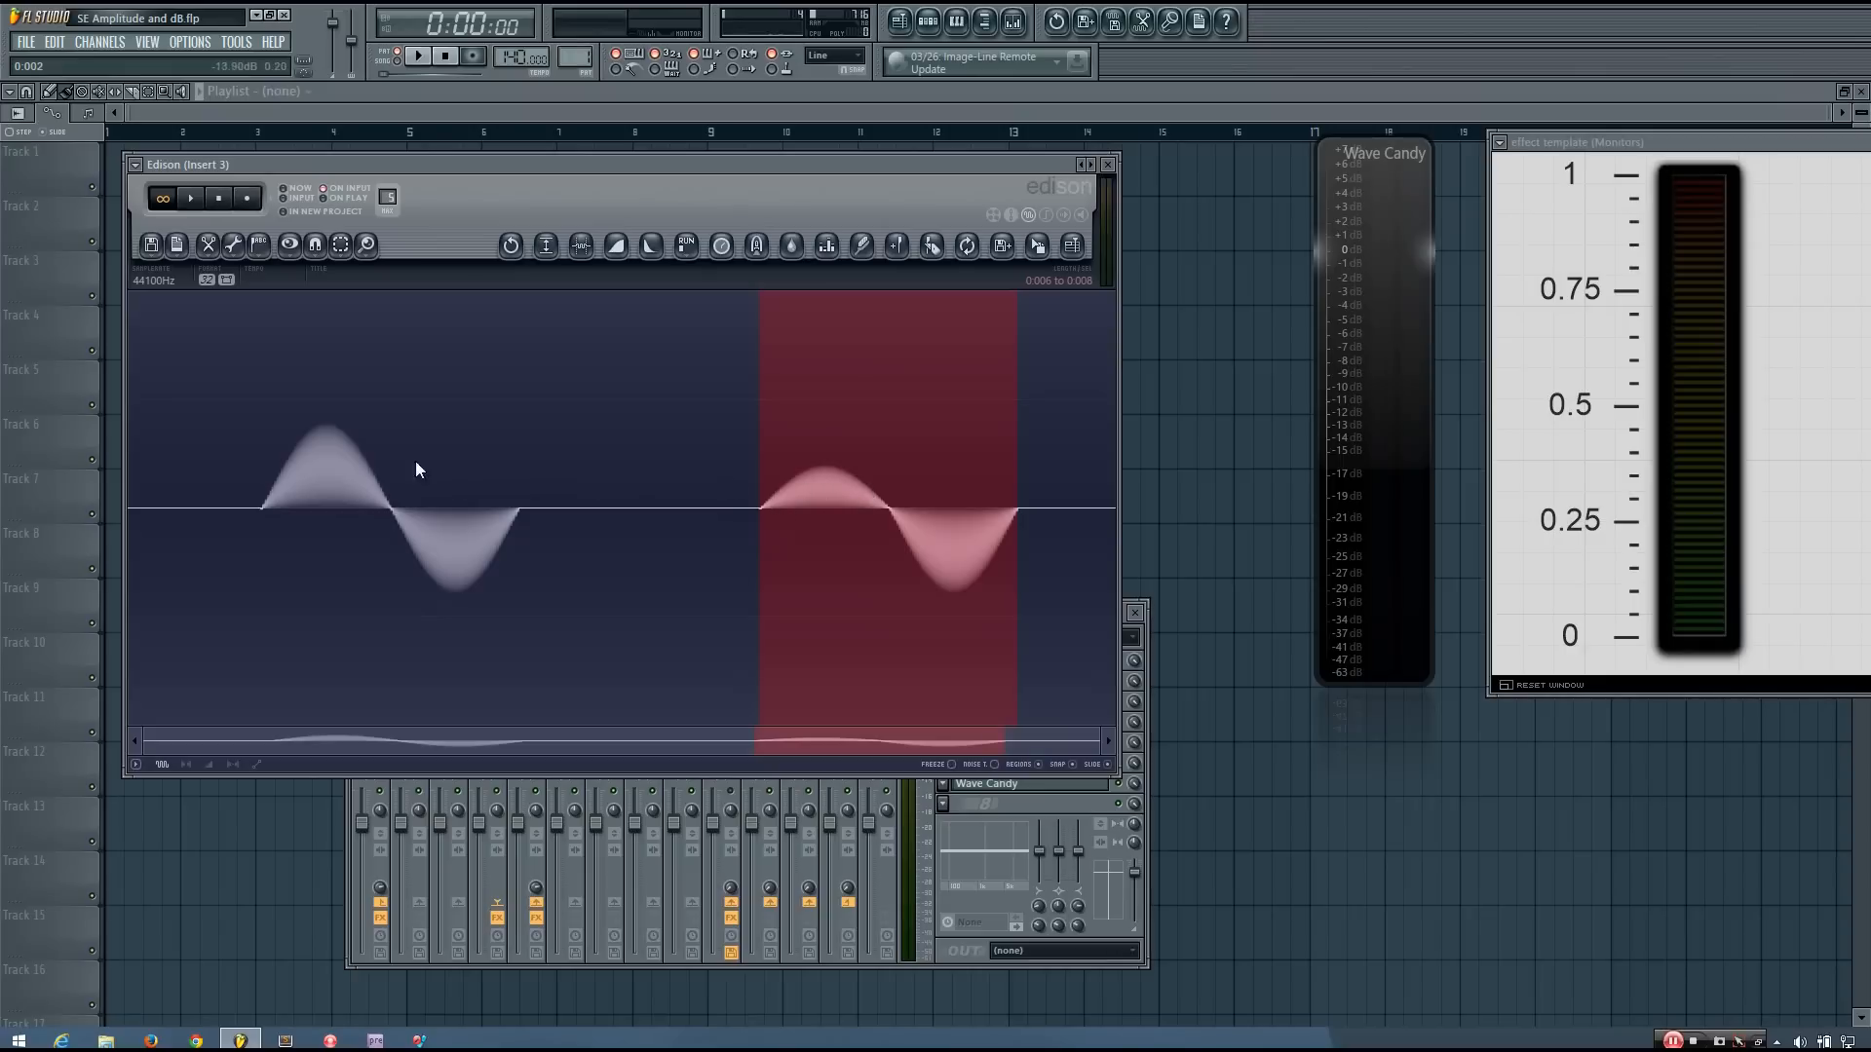
{"action": "mouse_move", "coordinate": [895, 550]}
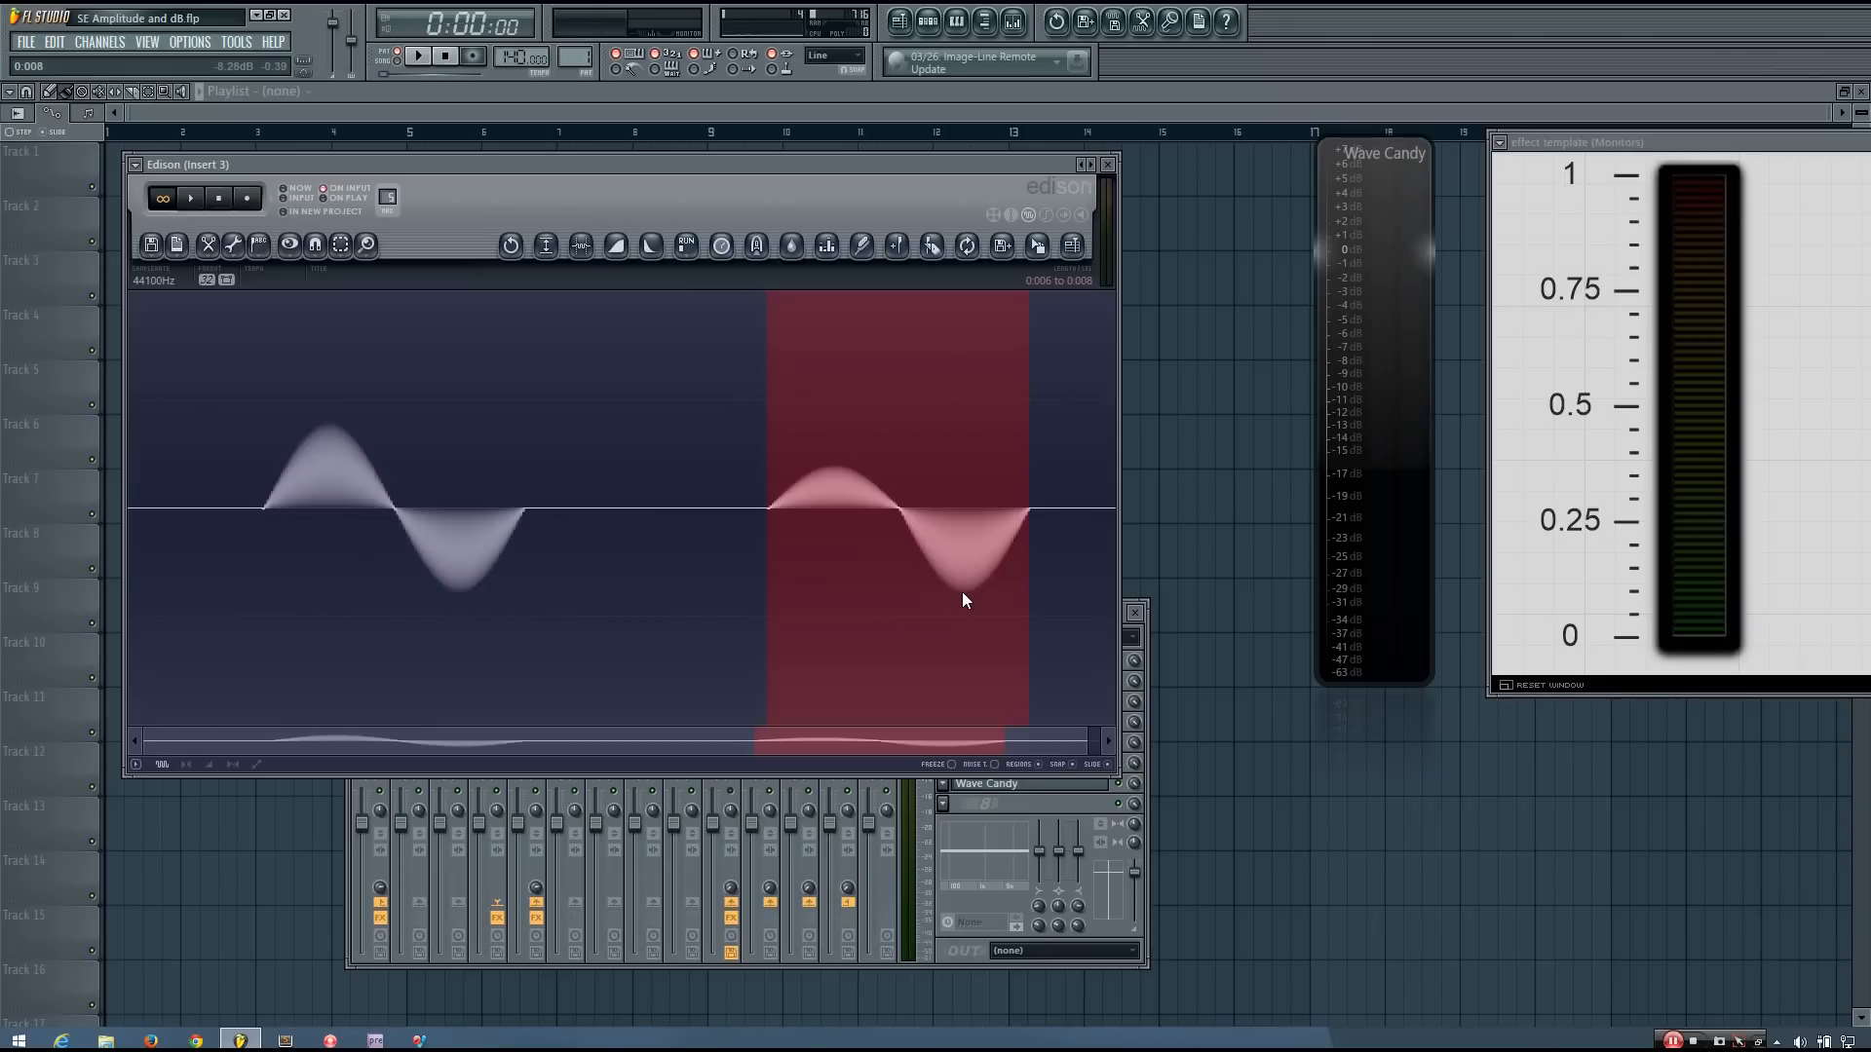
{"action": "mouse_move", "coordinate": [944, 600]}
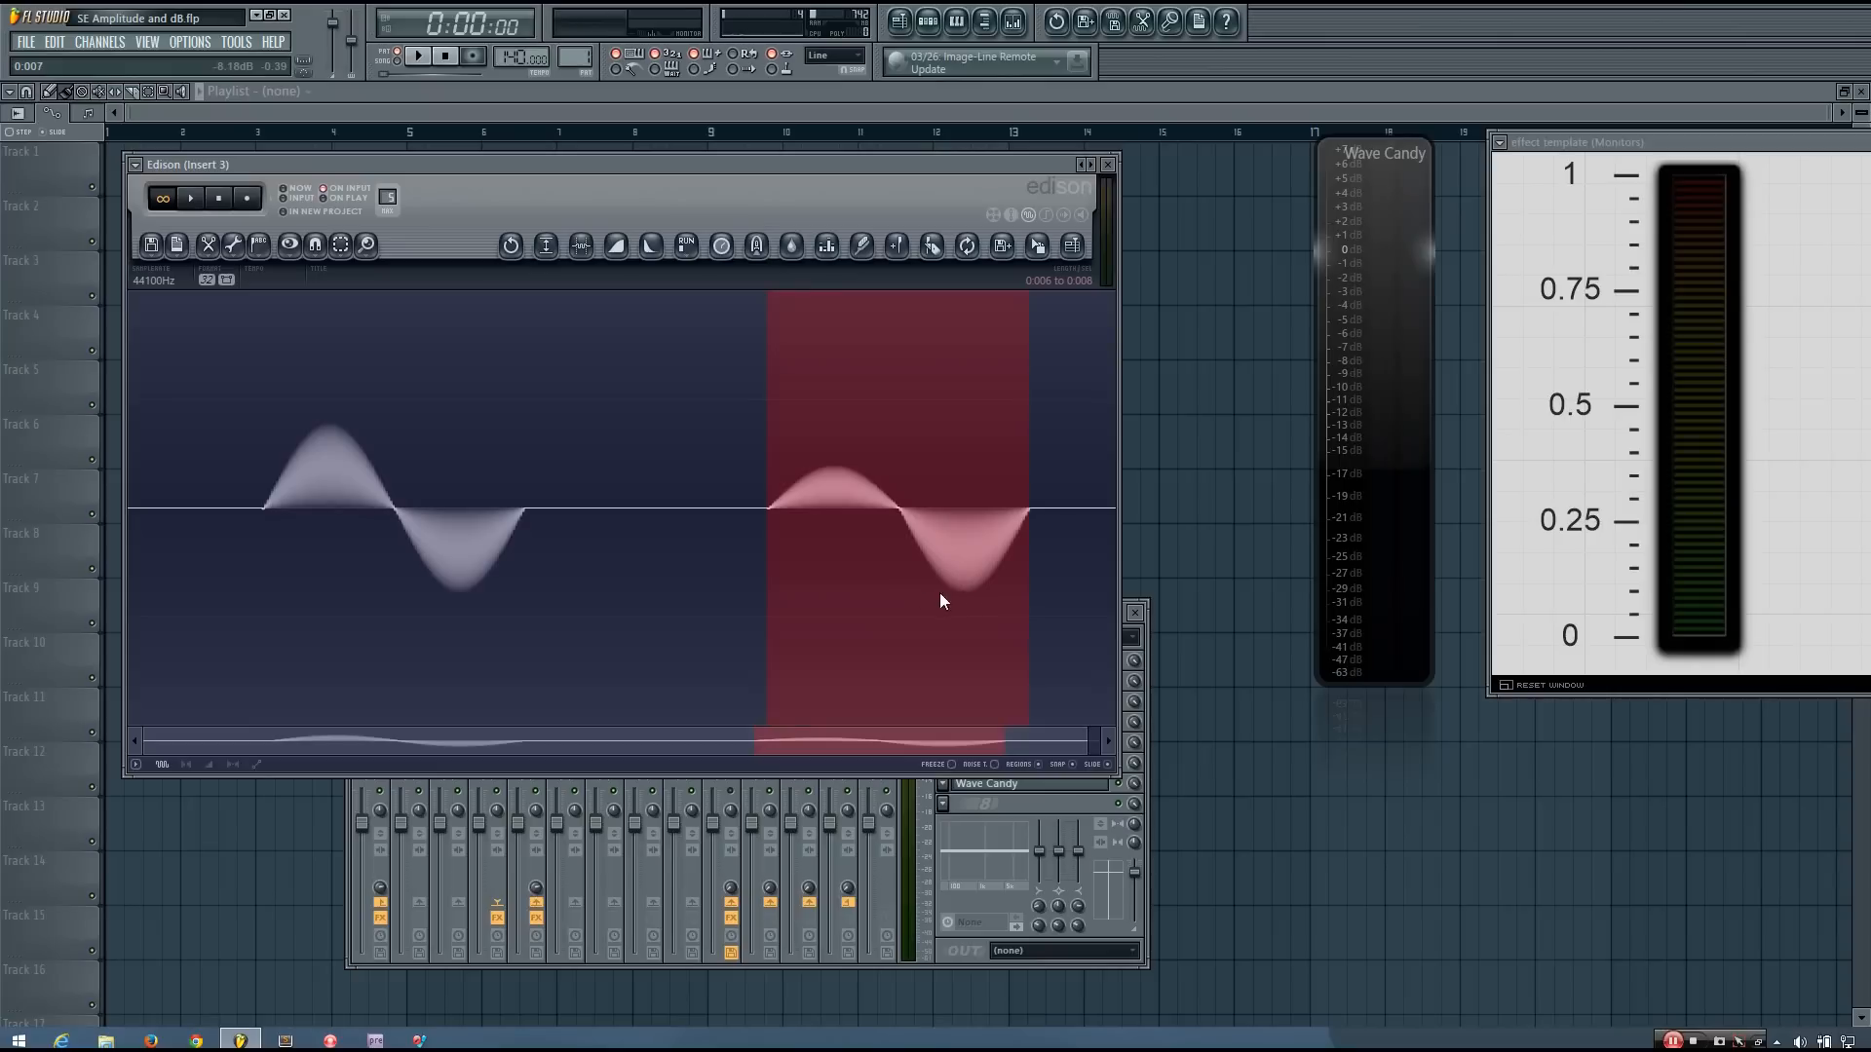
{"action": "mouse_move", "coordinate": [945, 588]}
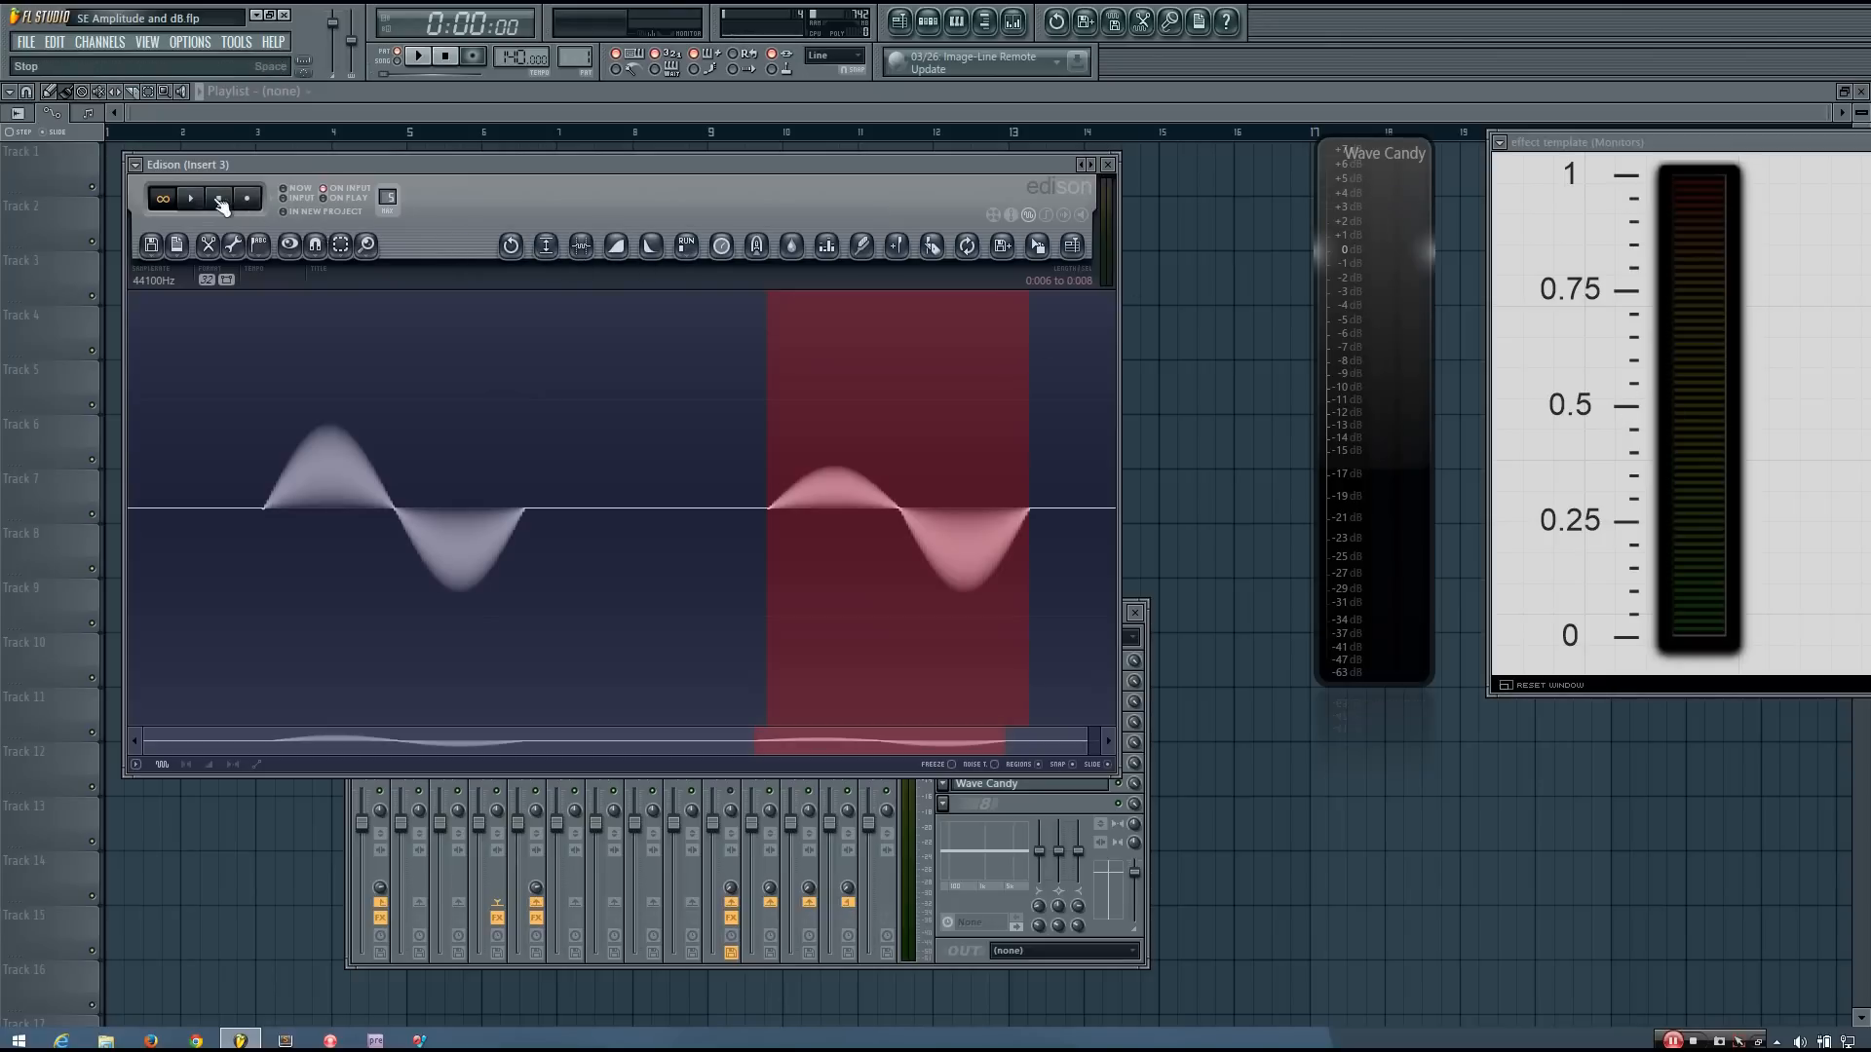
- Play and stop the second sine cycle to read its decibel and amplitude levels
{"action": "left_click", "coordinate": [189, 199]}
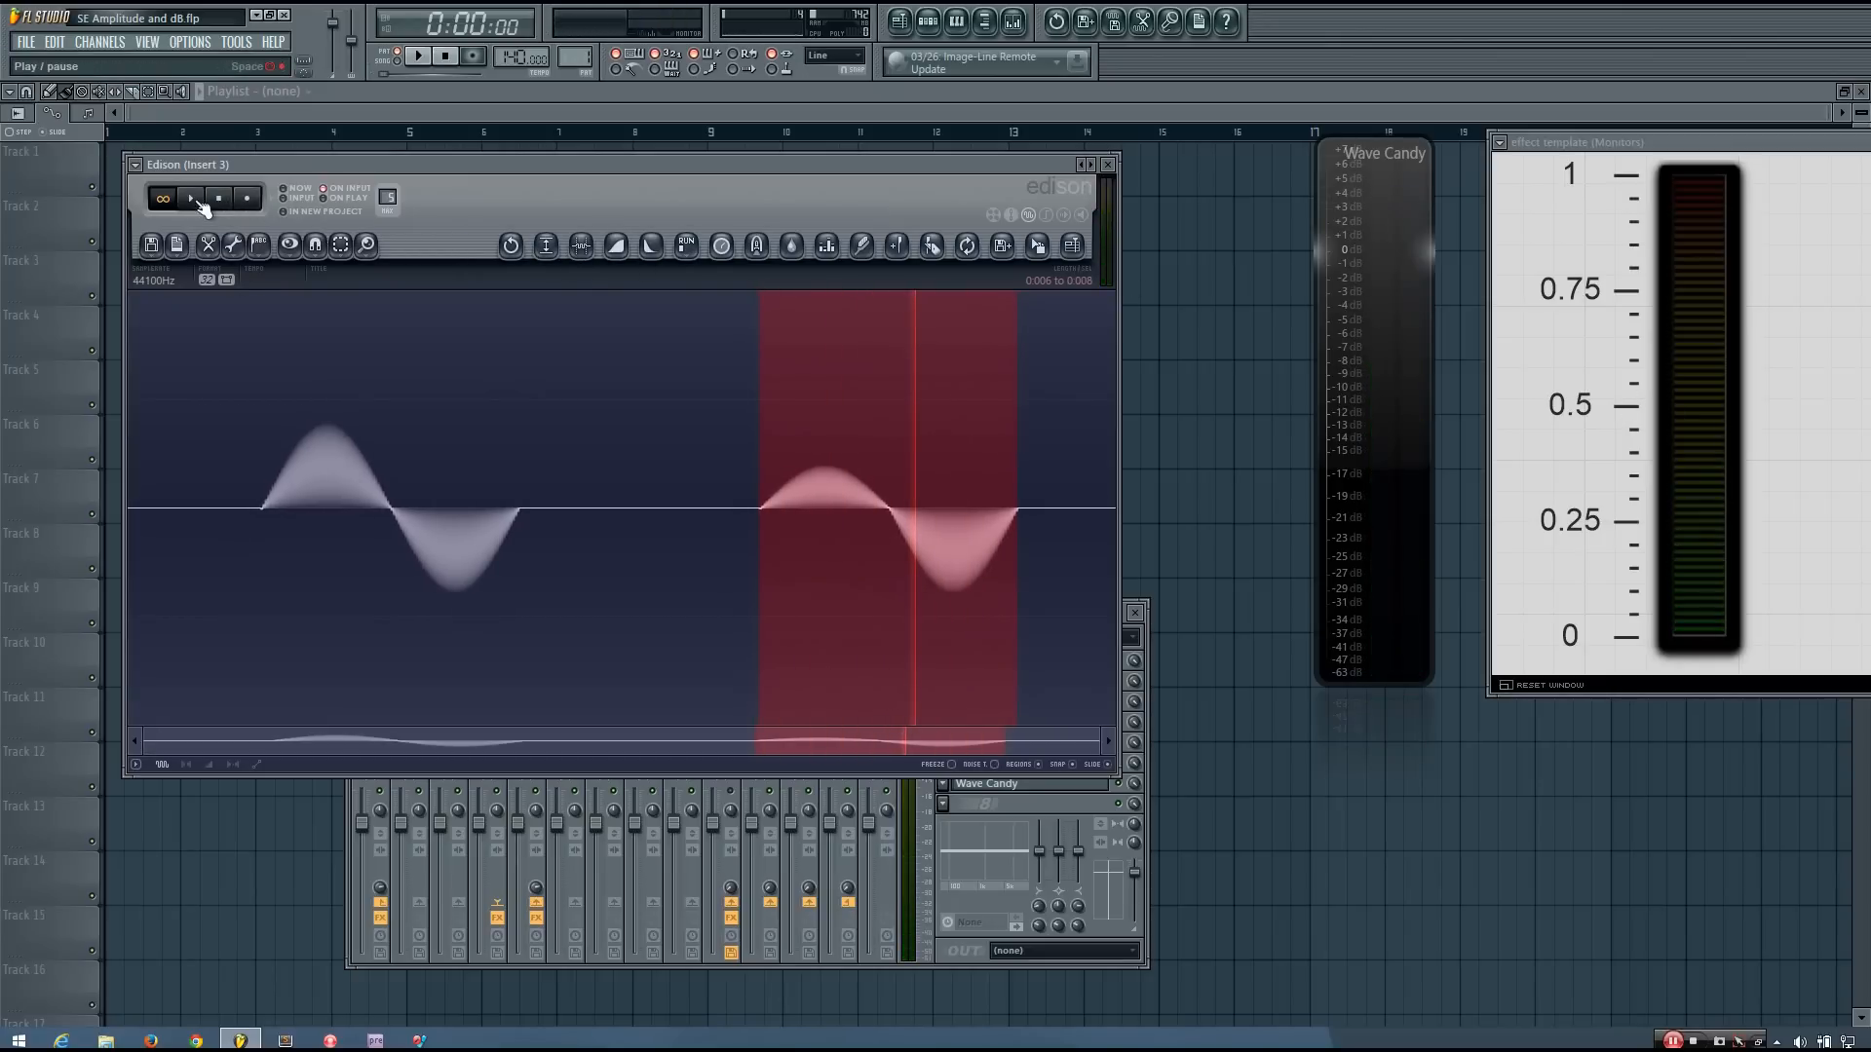
{"action": "left_click", "coordinate": [189, 198]}
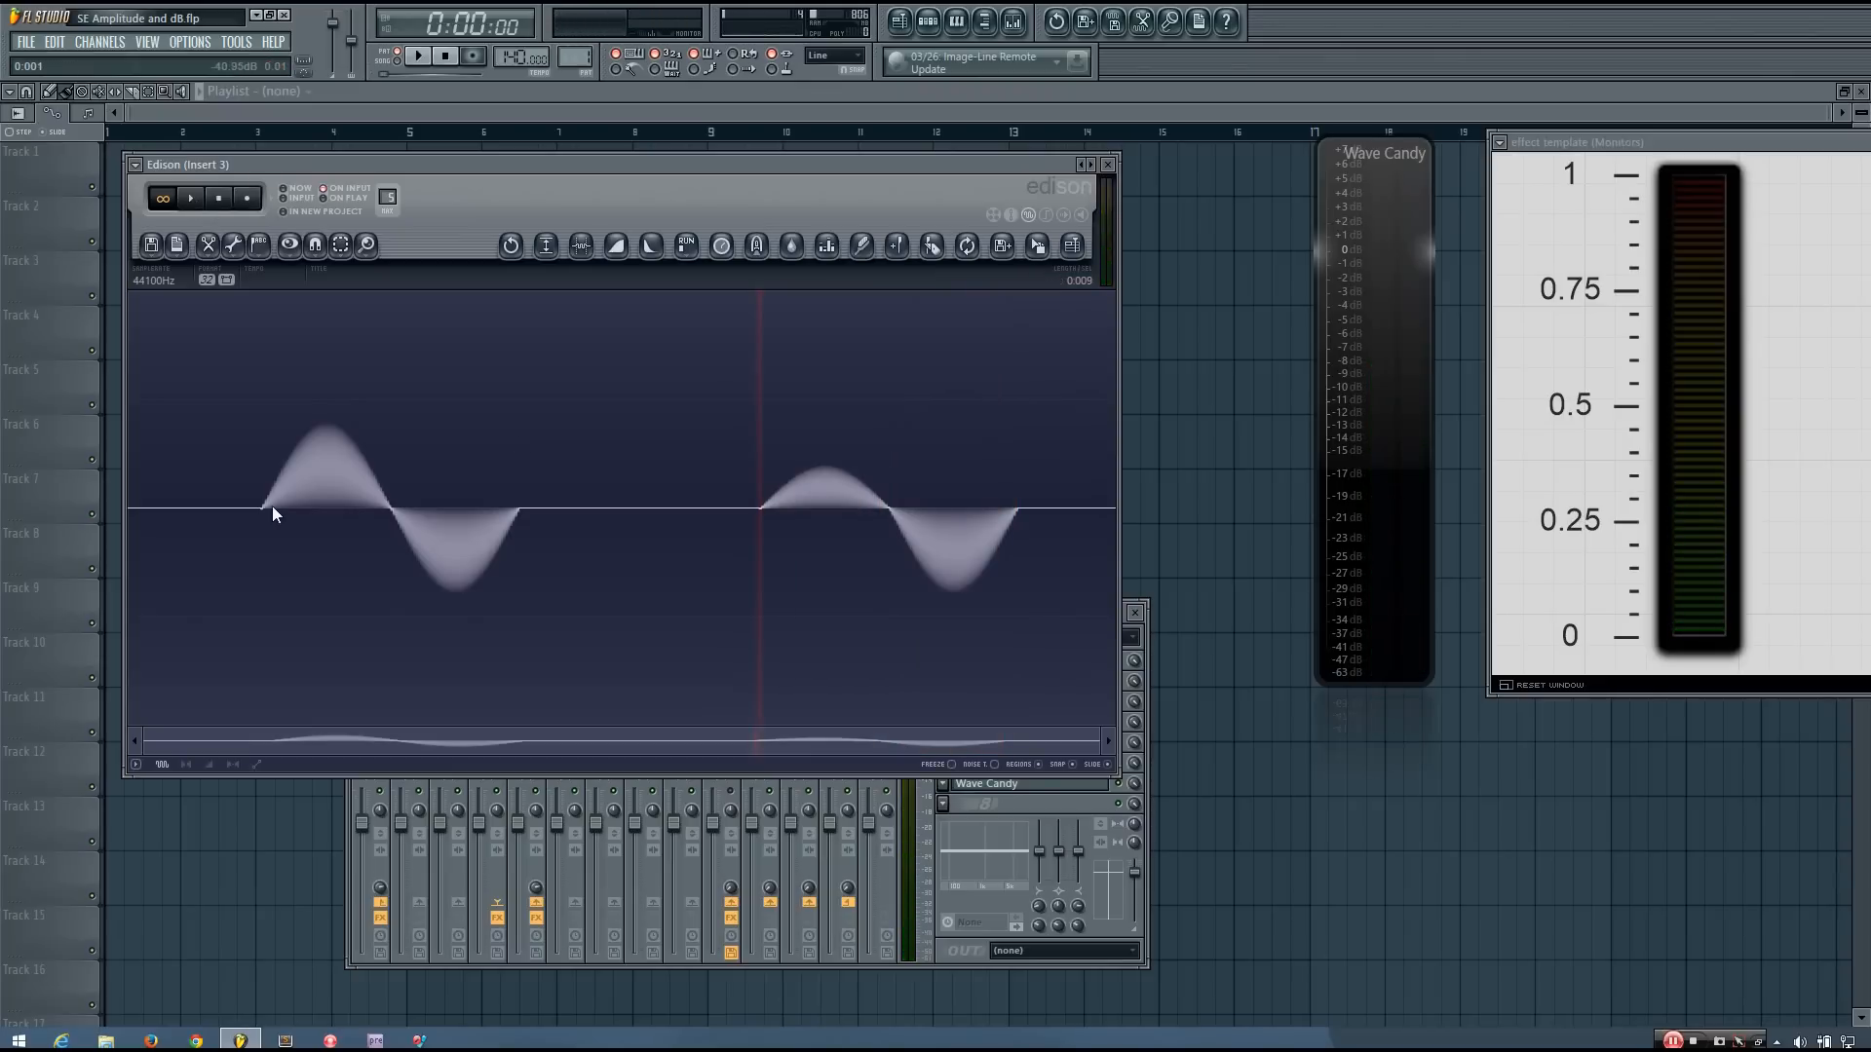
{"action": "mouse_move", "coordinate": [409, 576]}
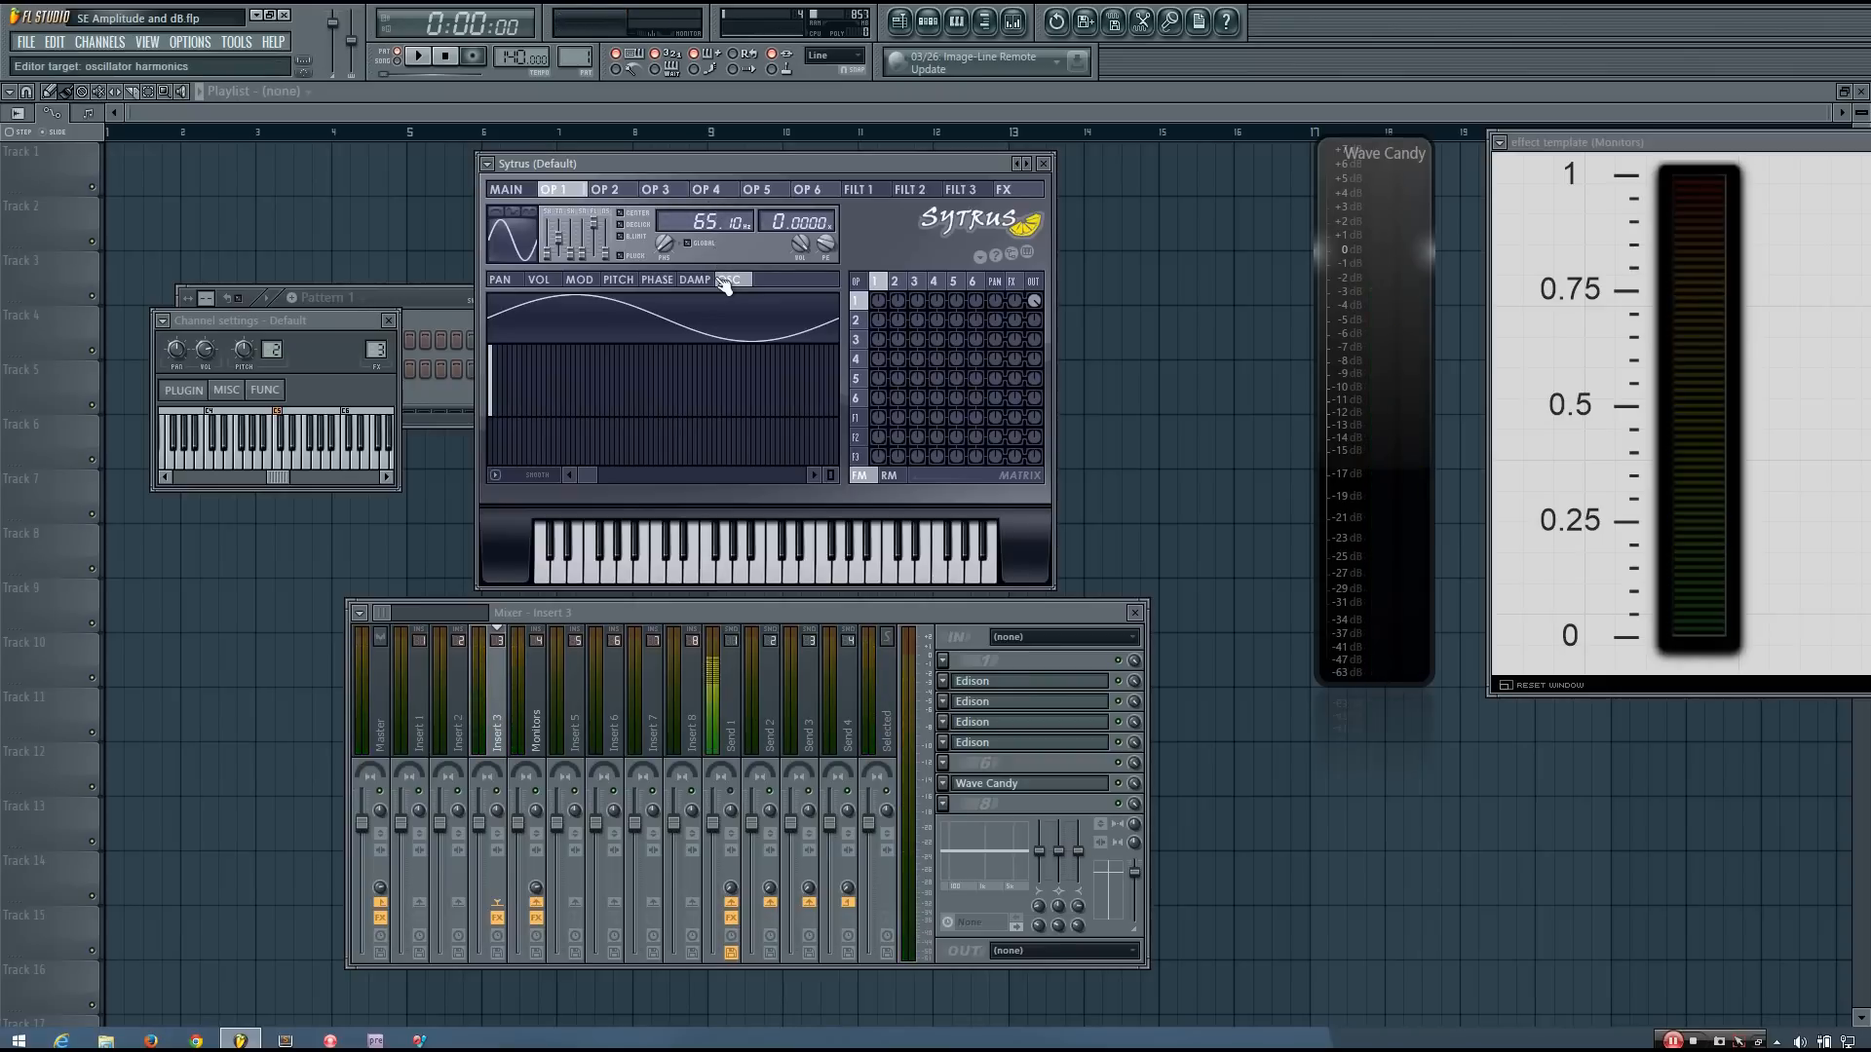
- Show Sytrus operator 1's oscillator harmonics editor with its plain sine tone
{"action": "left_click", "coordinate": [1042, 163]}
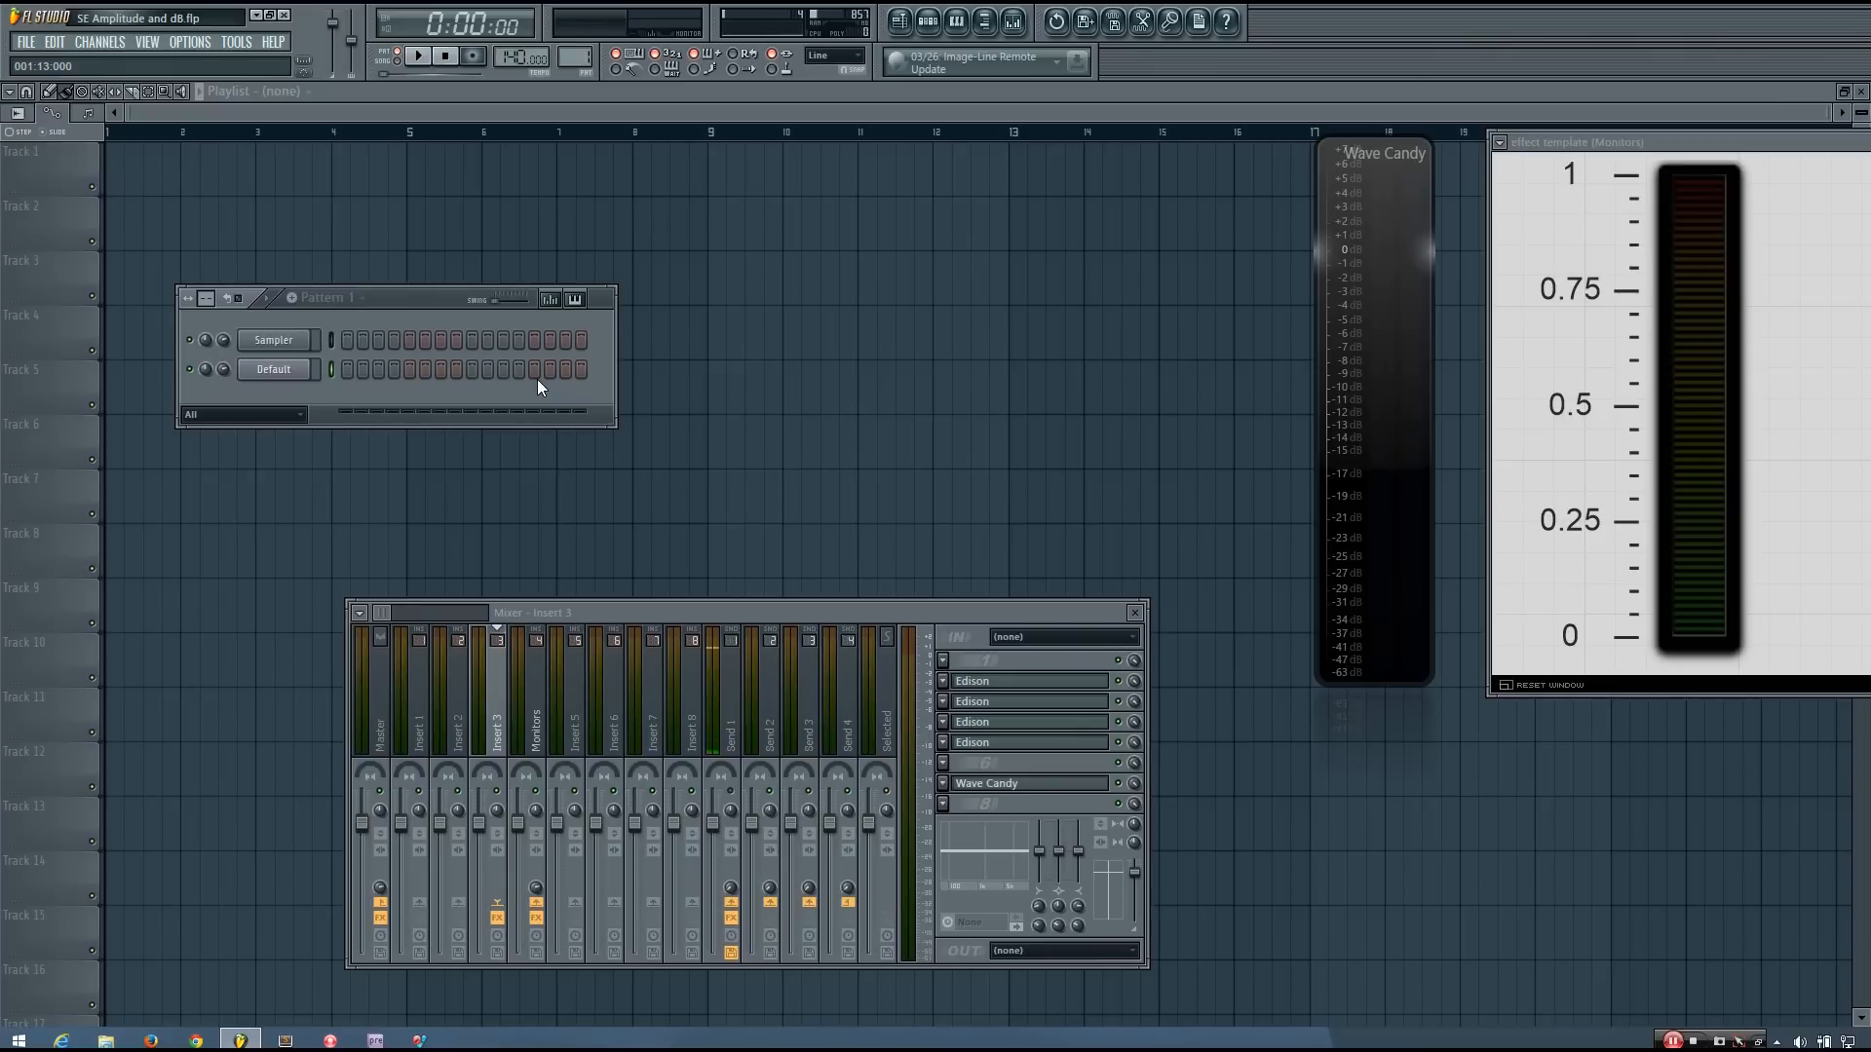
{"action": "mouse_move", "coordinate": [1590, 423]}
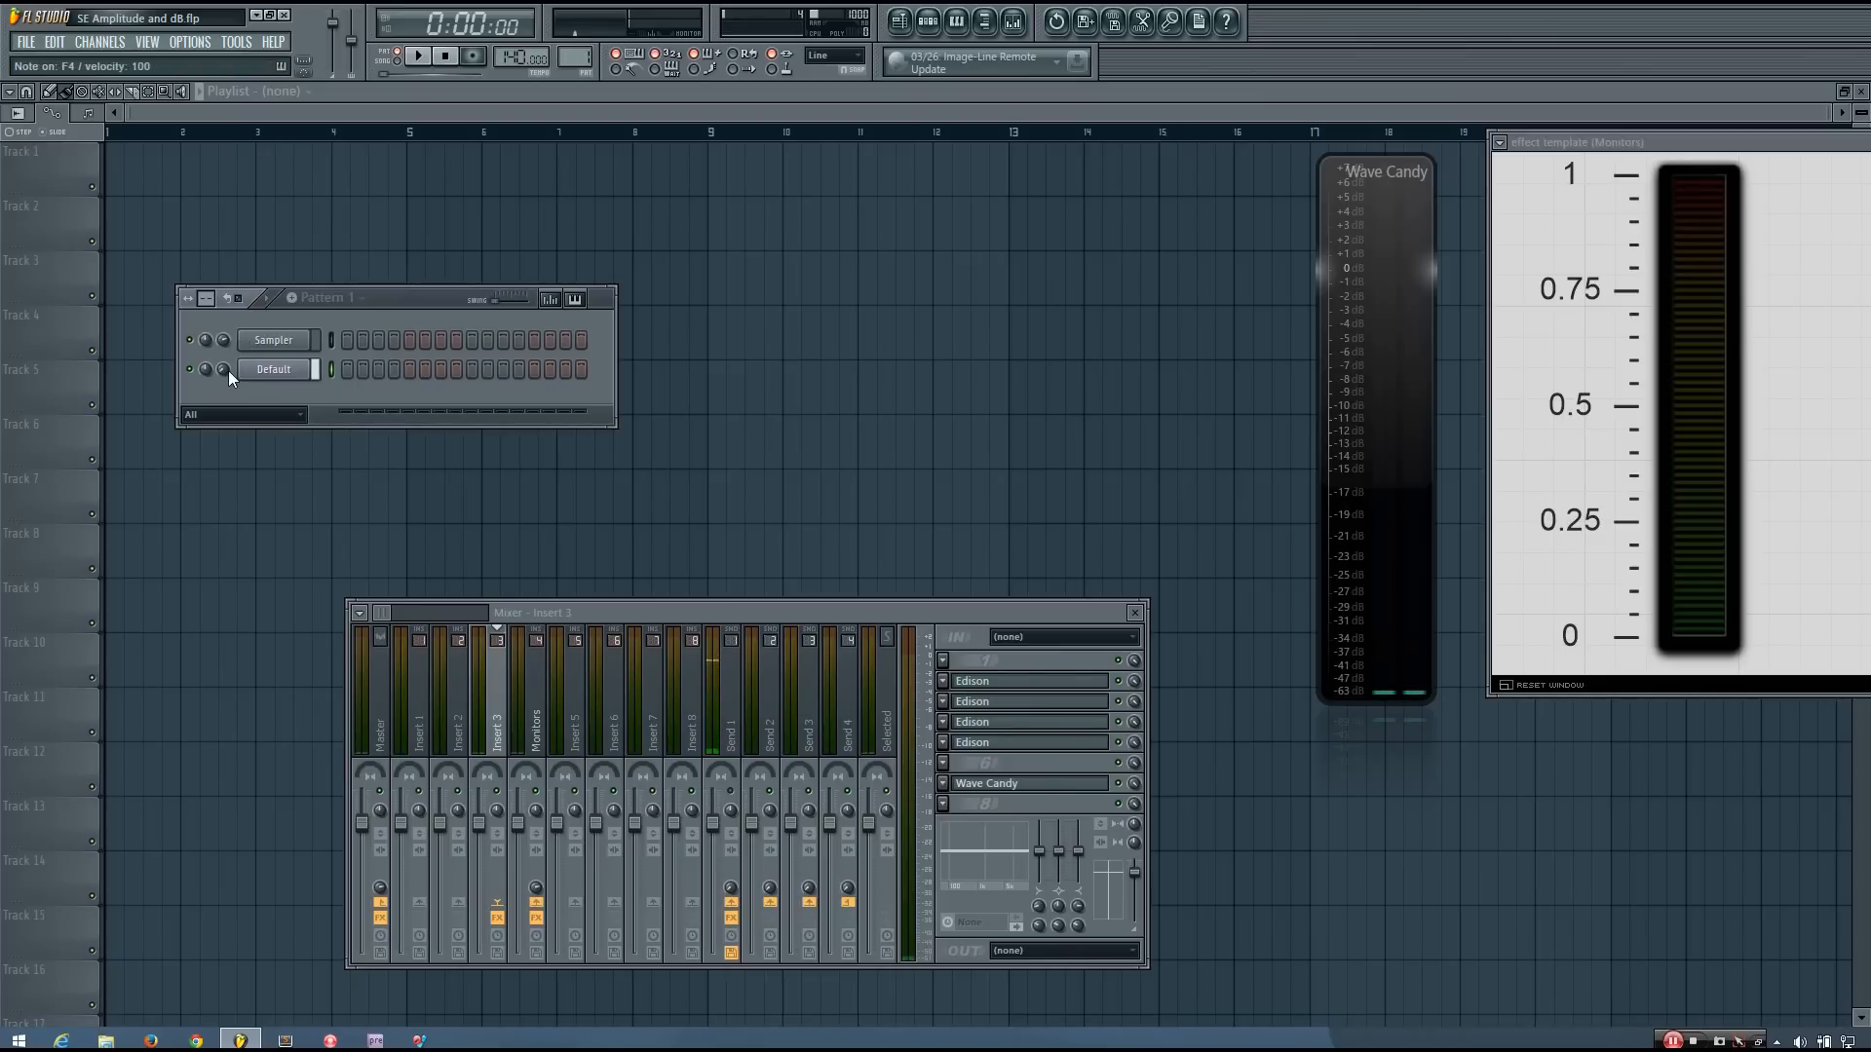
- Hold a note on the Default channel driving Wave Candy near -7 dB and amplitude near 0.5, then release
{"action": "left_click", "coordinate": [272, 368]}
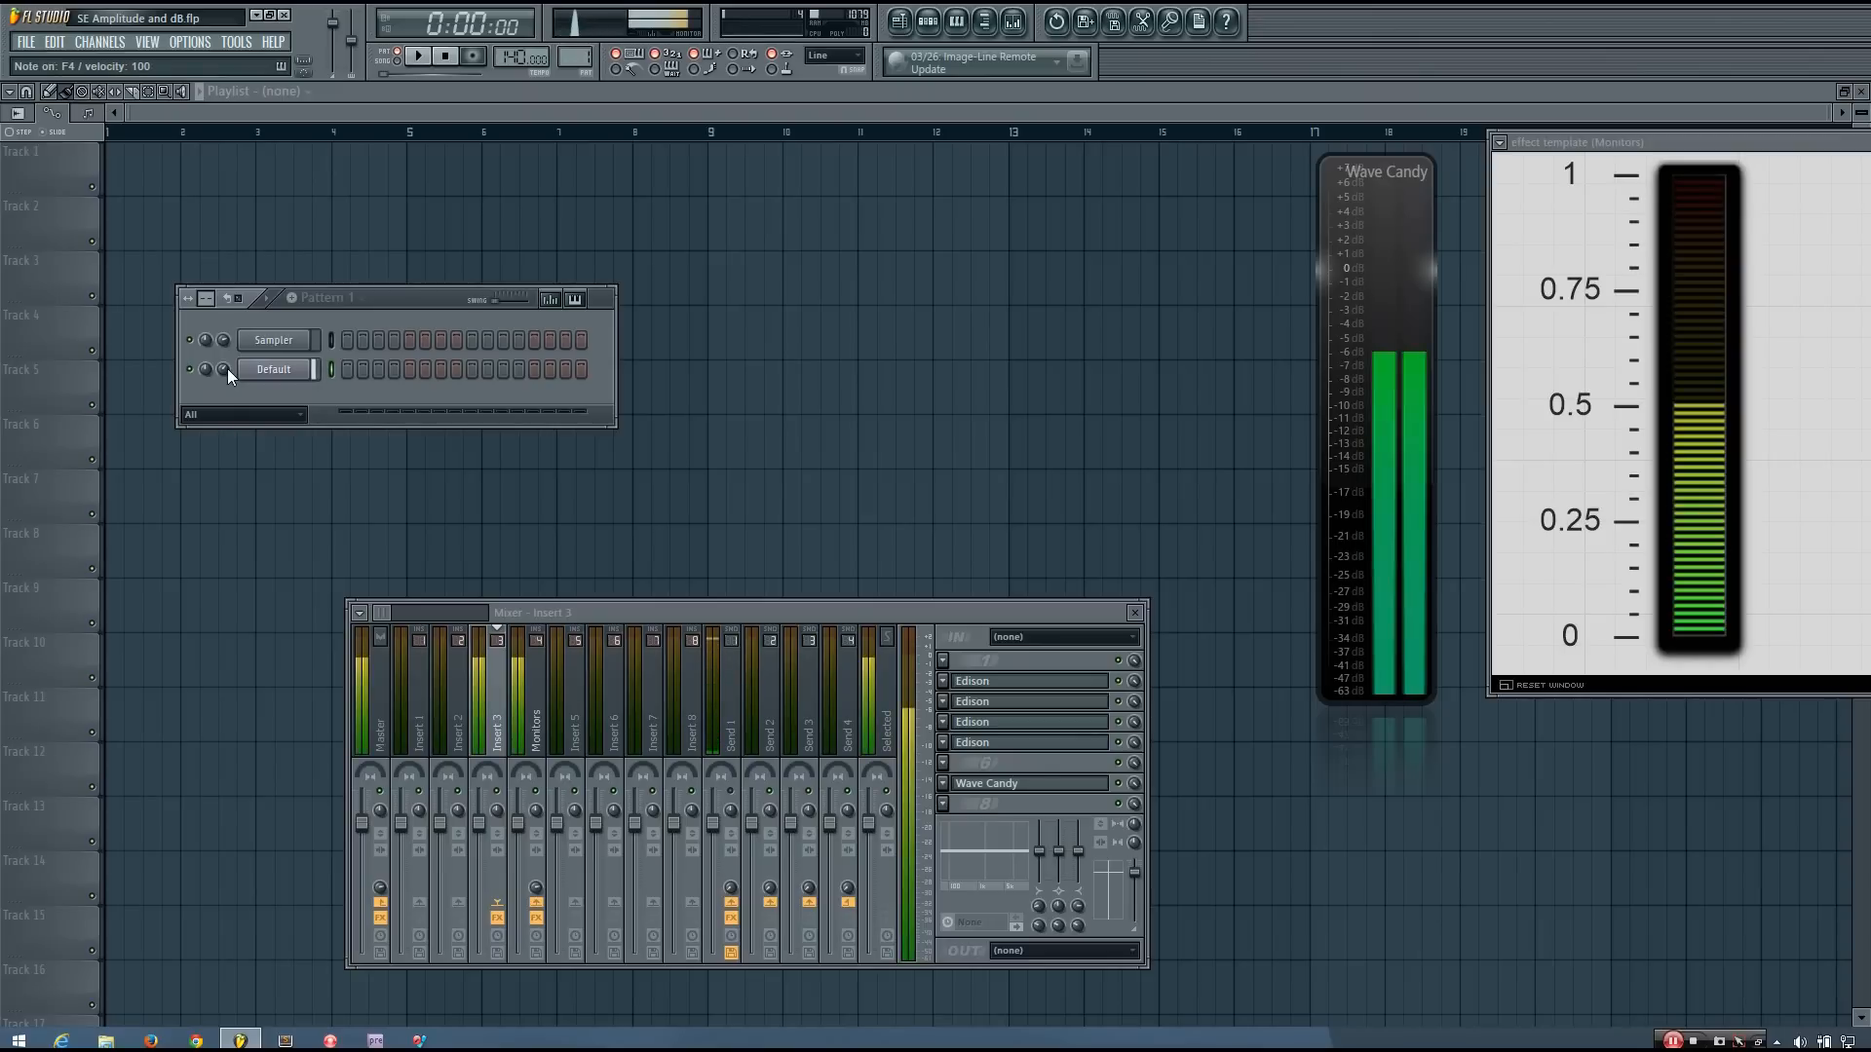
{"action": "left_click", "coordinate": [222, 368]}
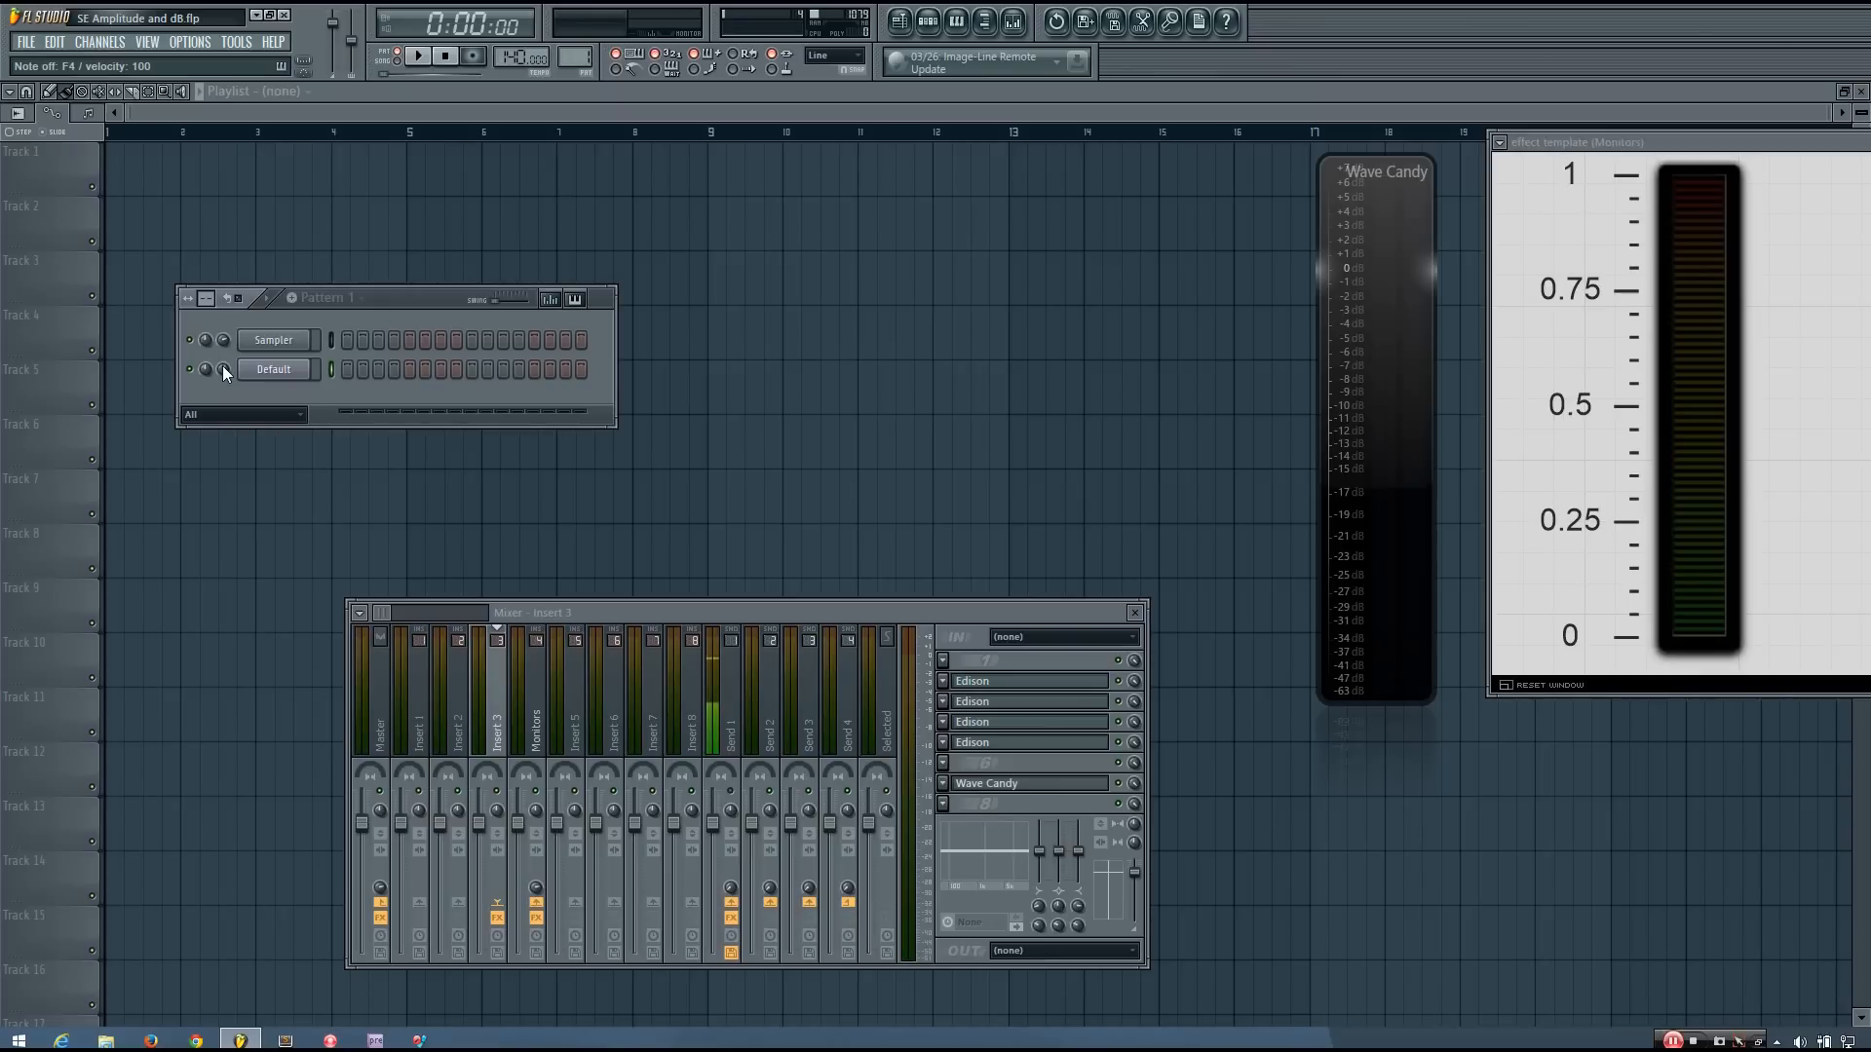